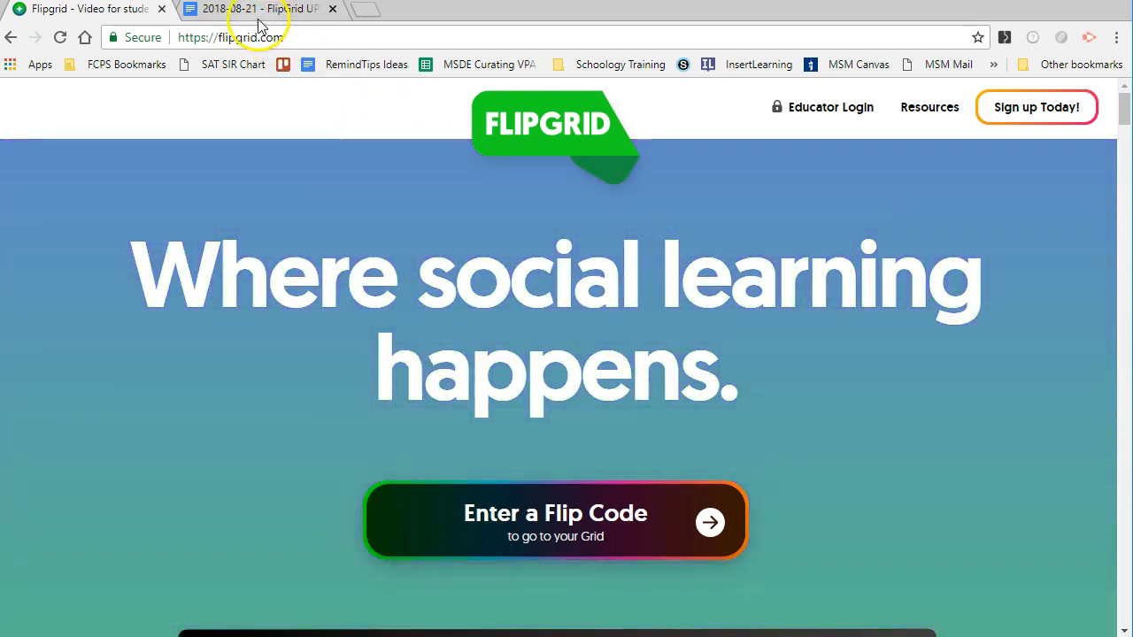
Step: From the FlipGrid UPDATED doc, follow the Dos and Don'ts link into its own tab
click(257, 7)
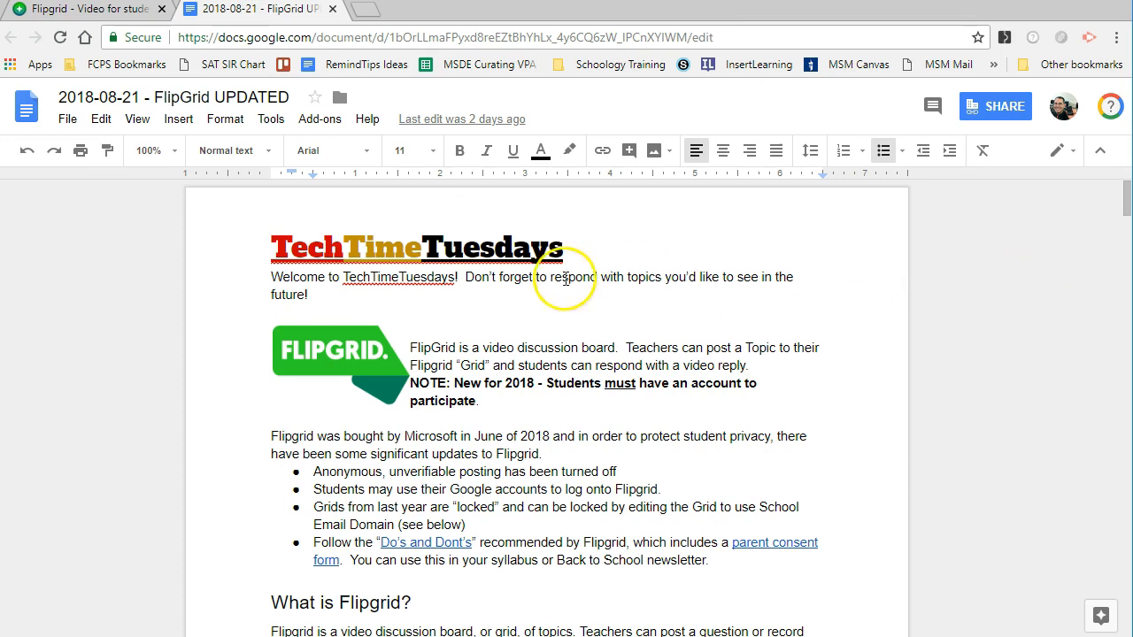
scroll(down, 3)
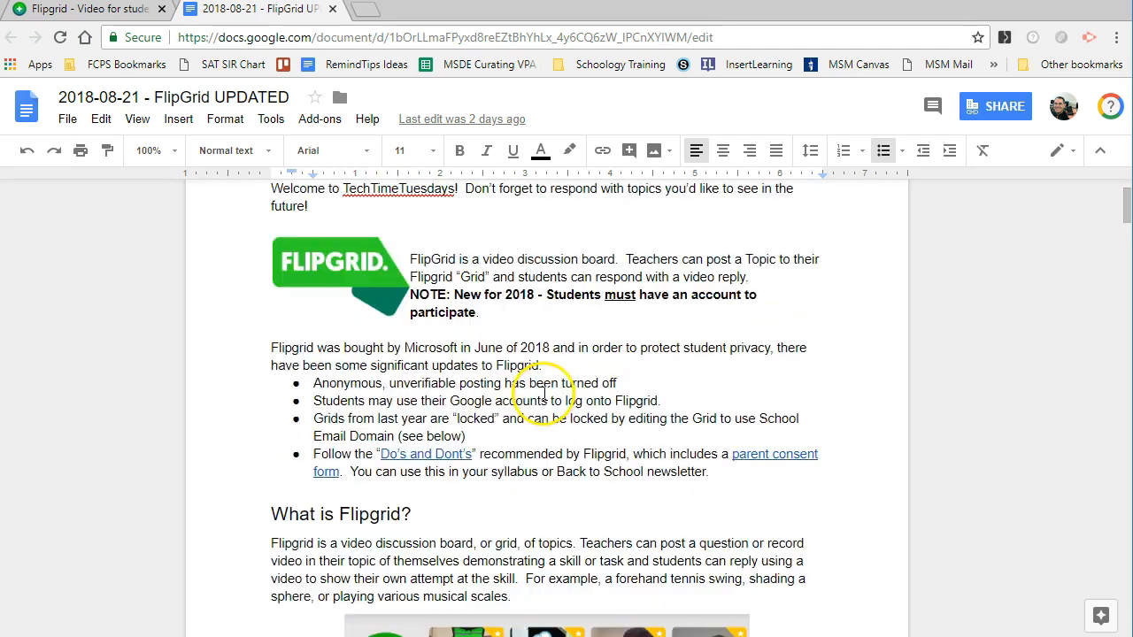
mouse_move(450, 453)
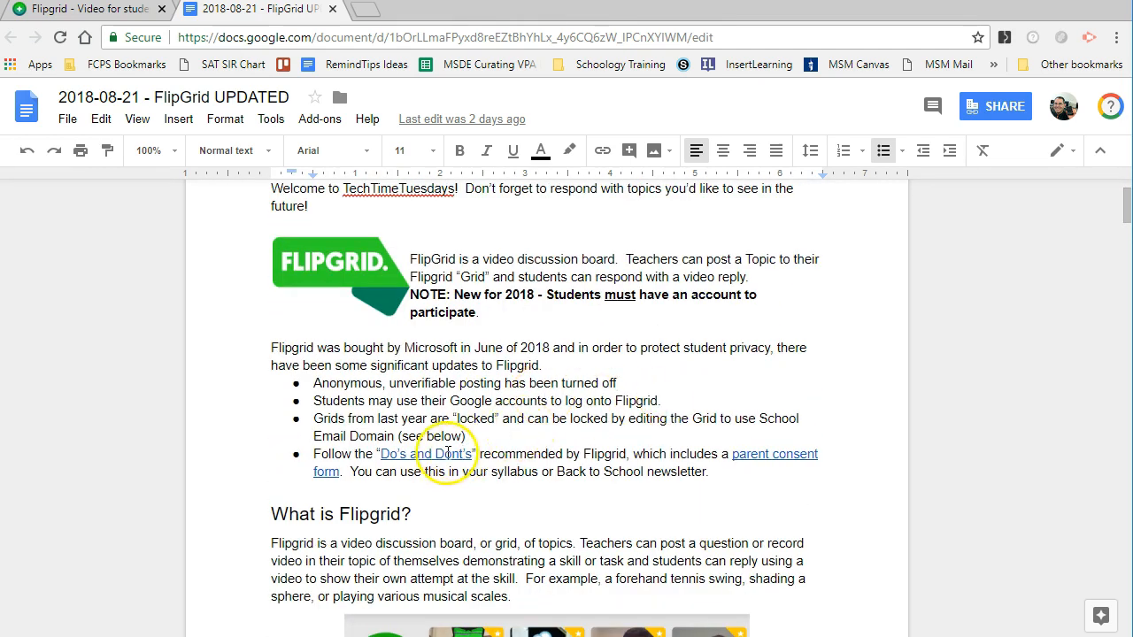
click(440, 453)
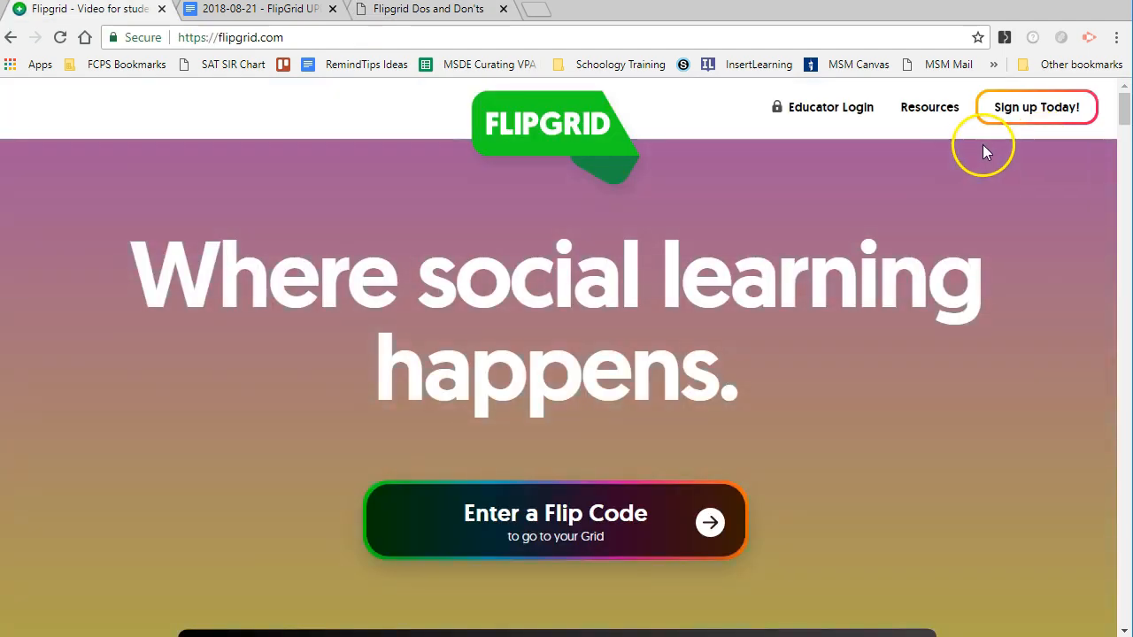
mouse_move(823, 142)
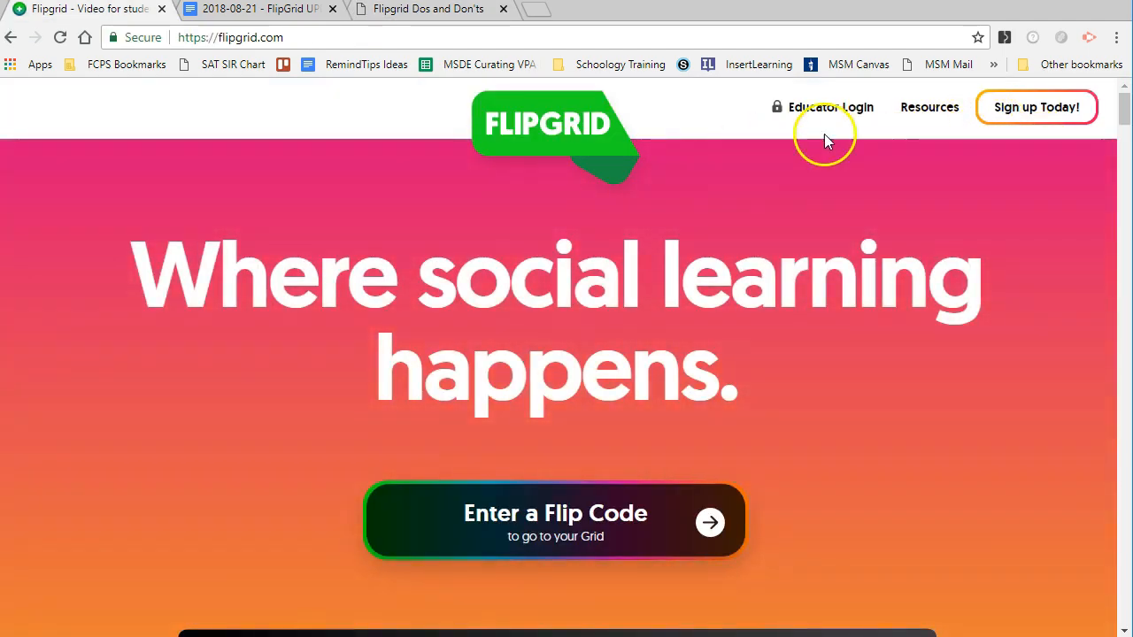
Step: Sign in as an educator with Google and review the My Grids dashboard
click(830, 106)
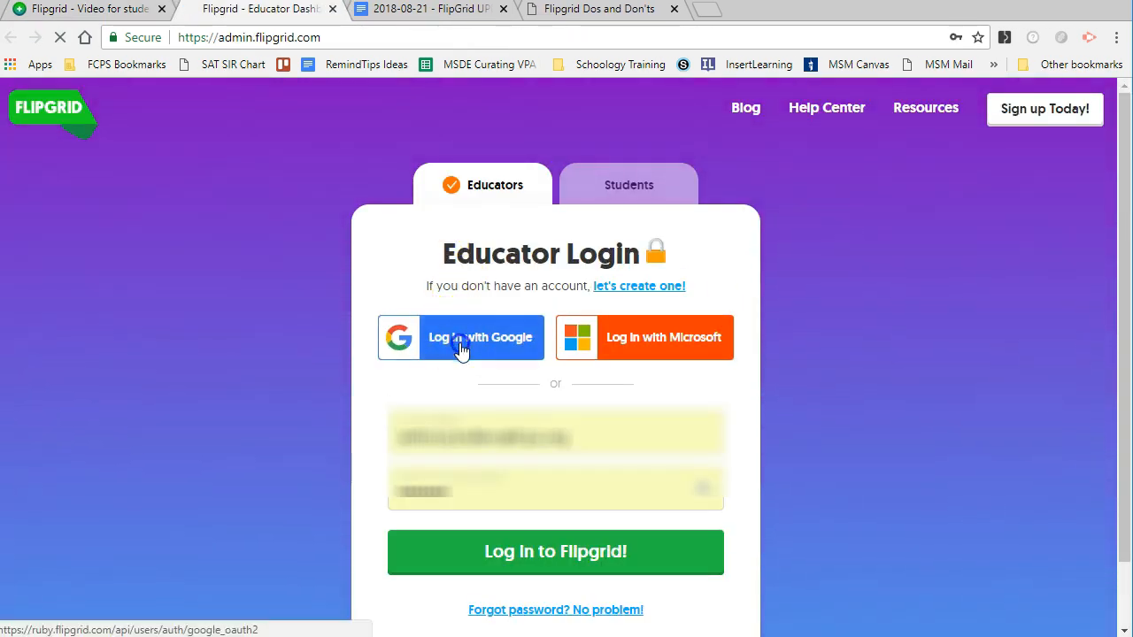
click(460, 336)
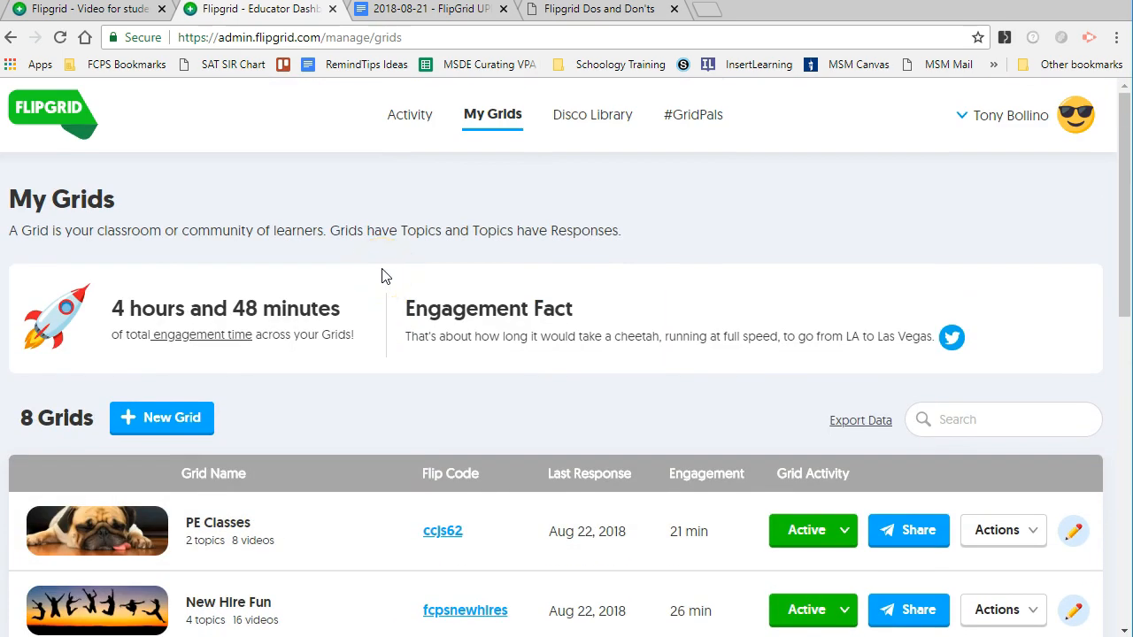
scroll(down, 3)
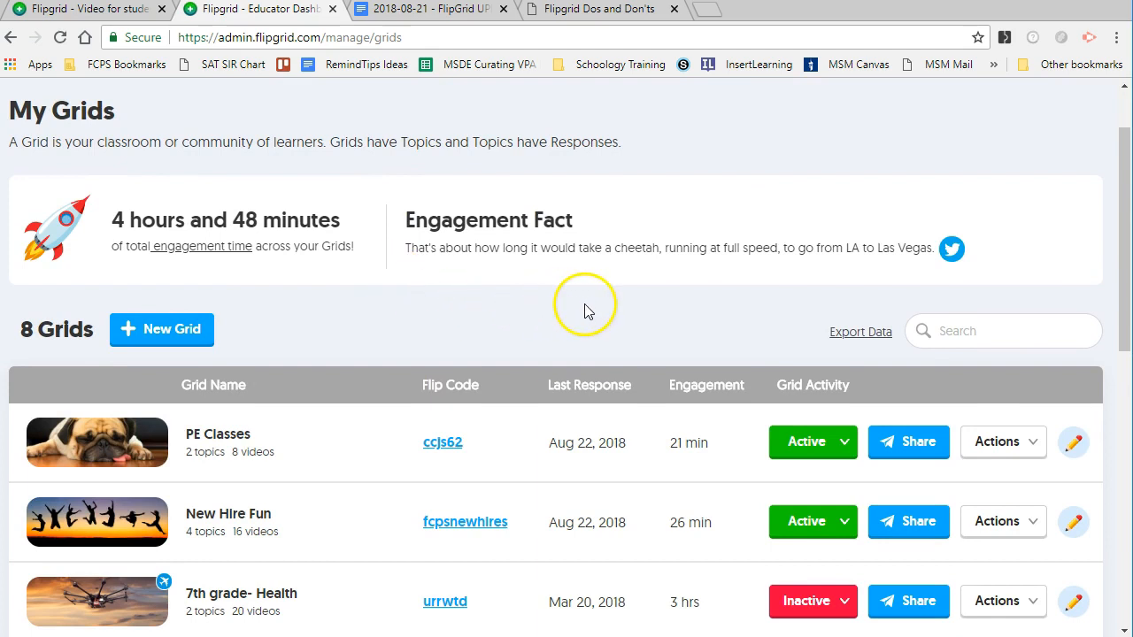
mouse_move(403, 315)
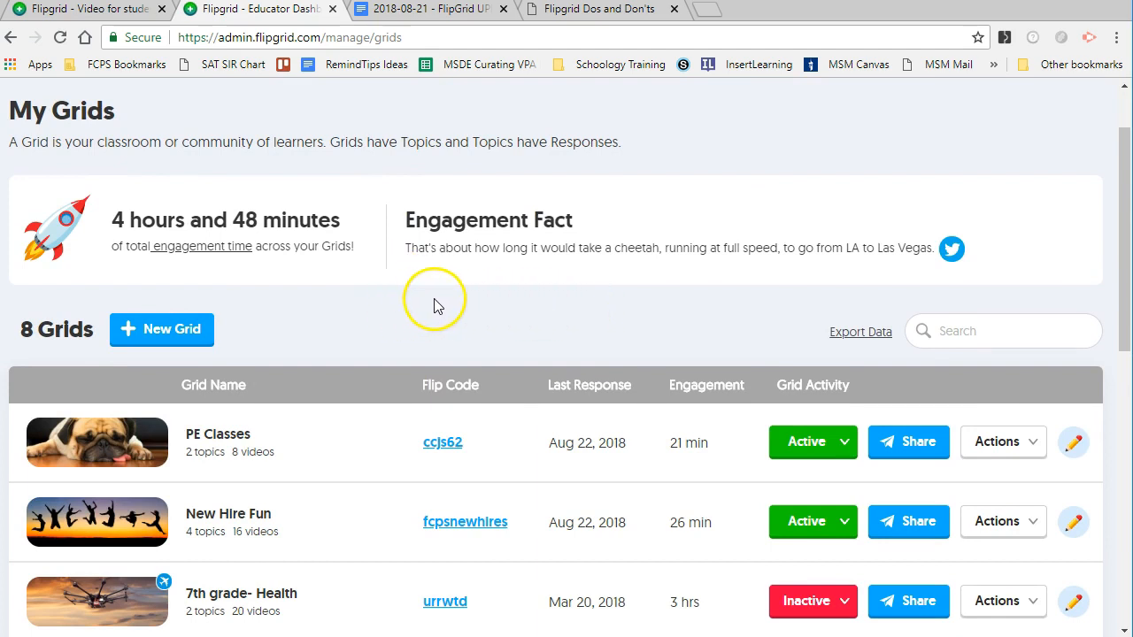
mouse_move(351, 315)
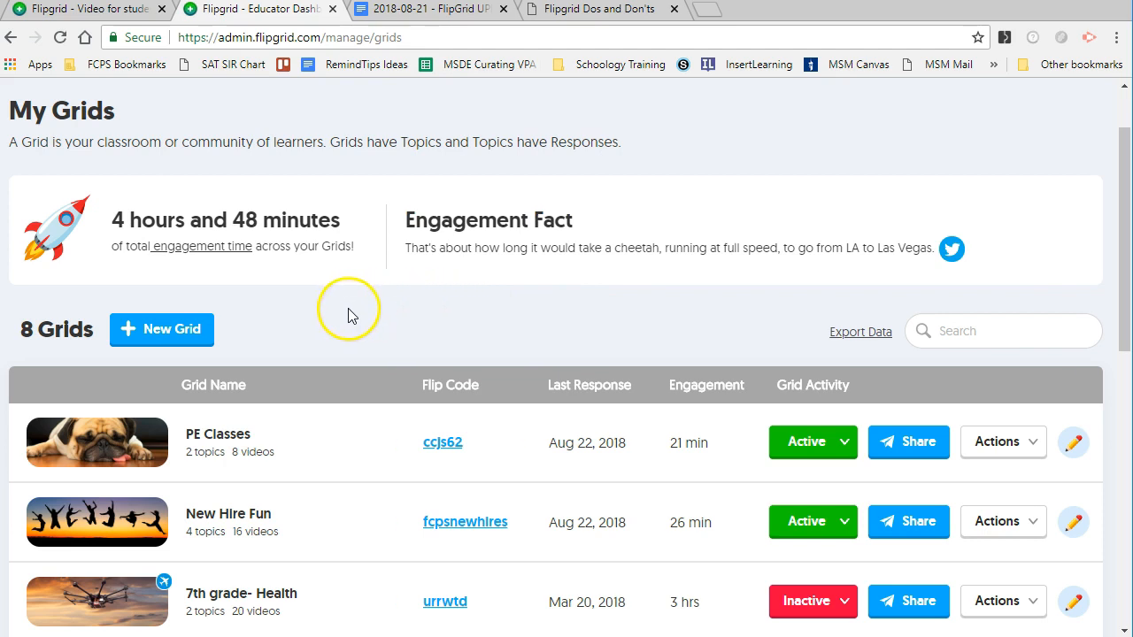
scroll(down, 3)
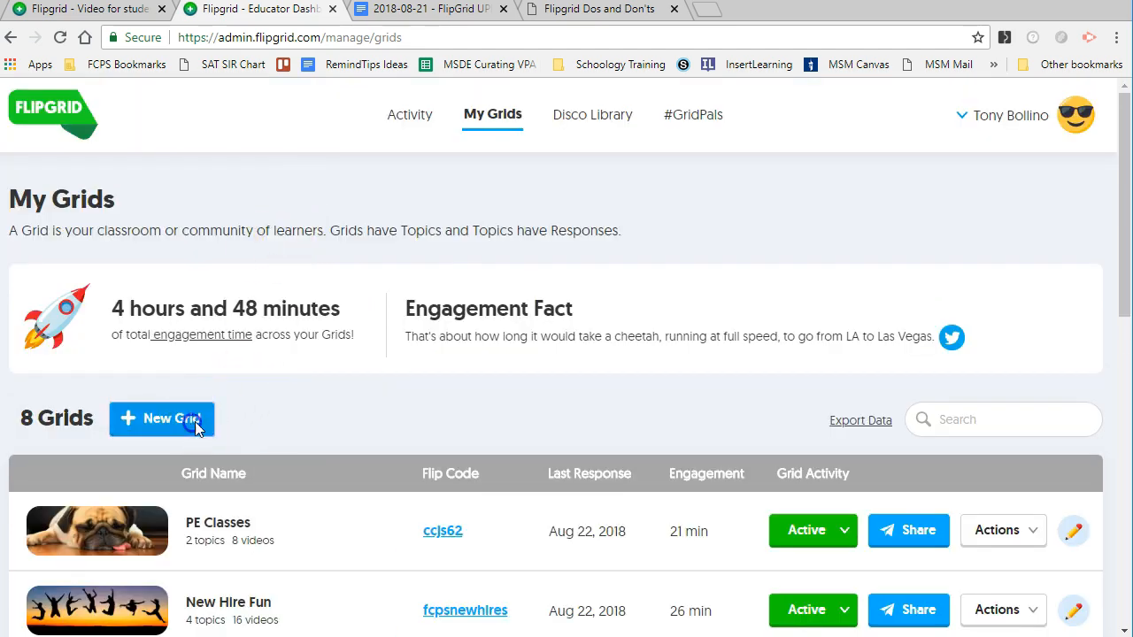
Step: Start a new grid, keeping School Email Domain as the community type
click(163, 417)
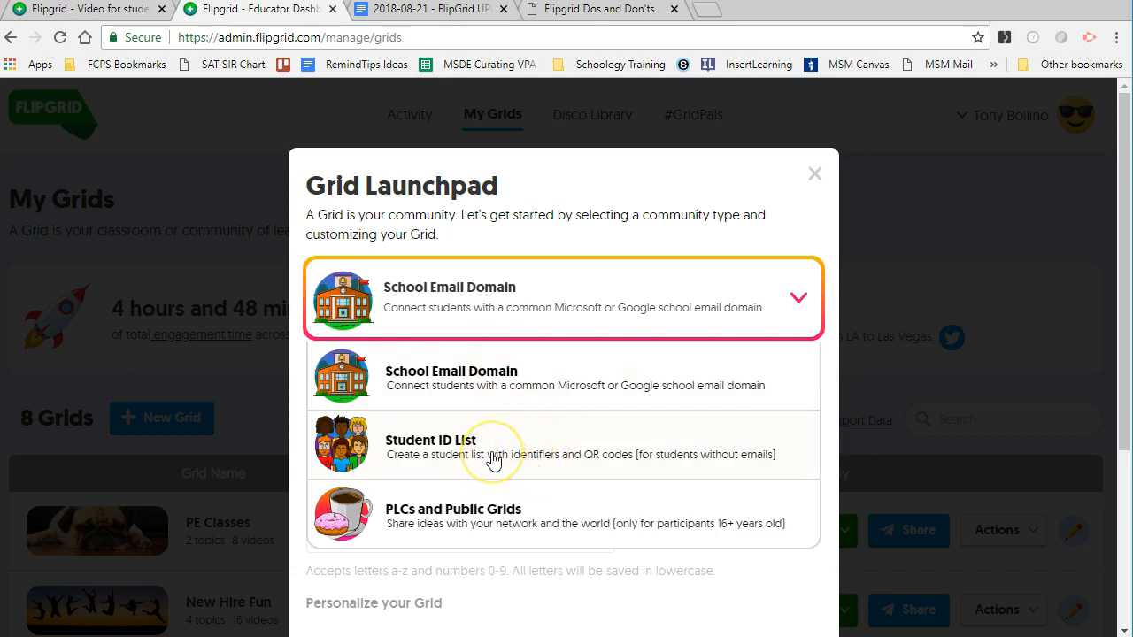
mouse_move(600, 463)
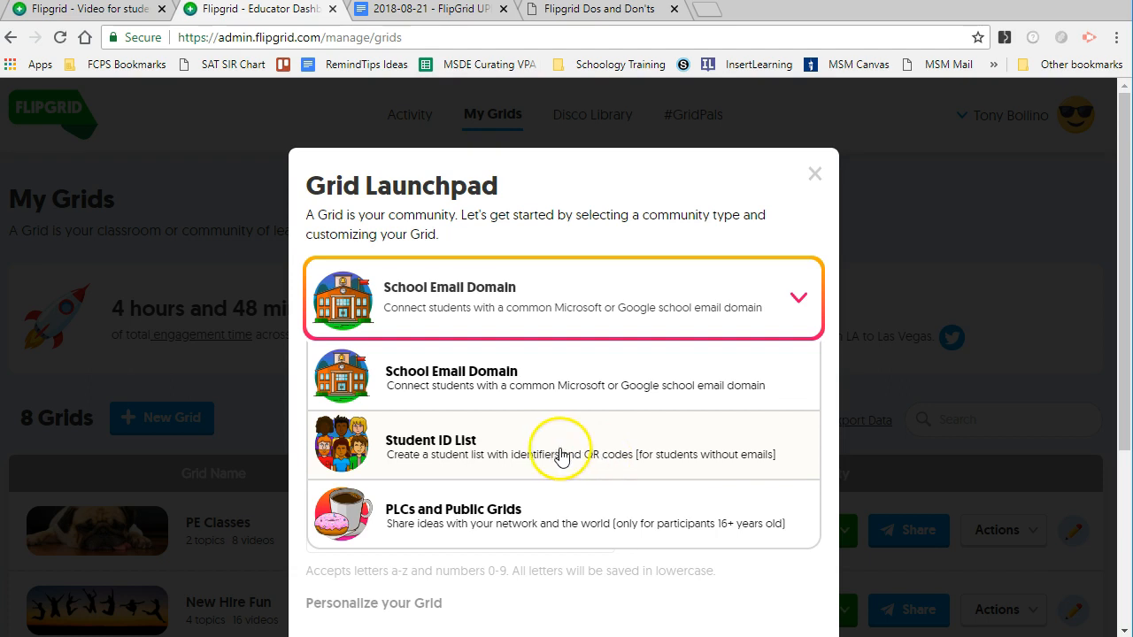
mouse_move(529, 460)
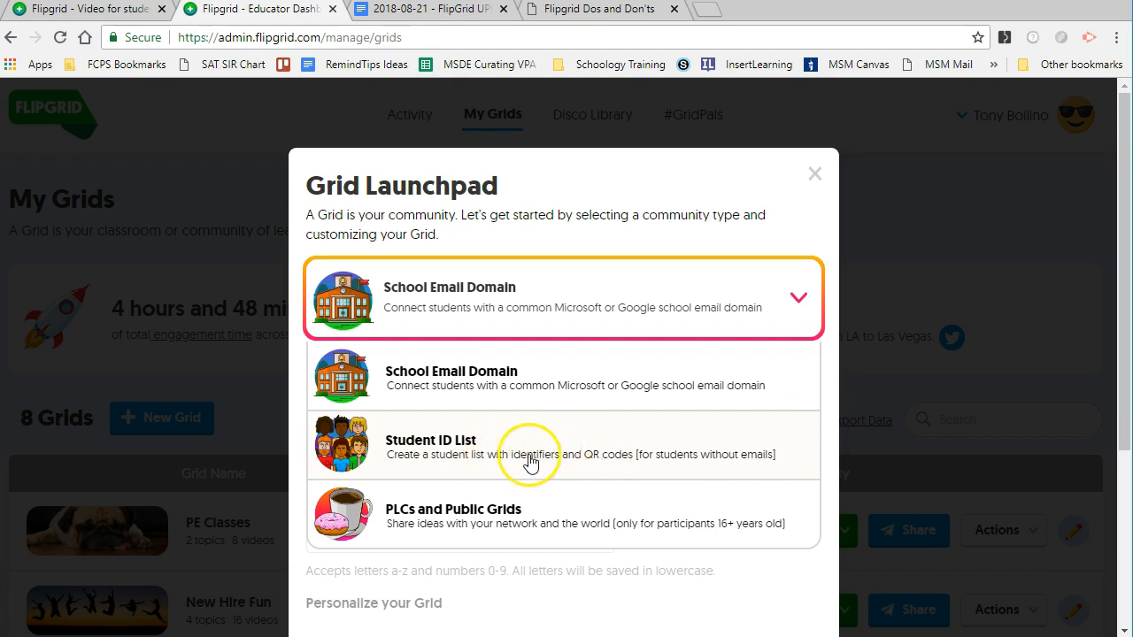
mouse_move(549, 454)
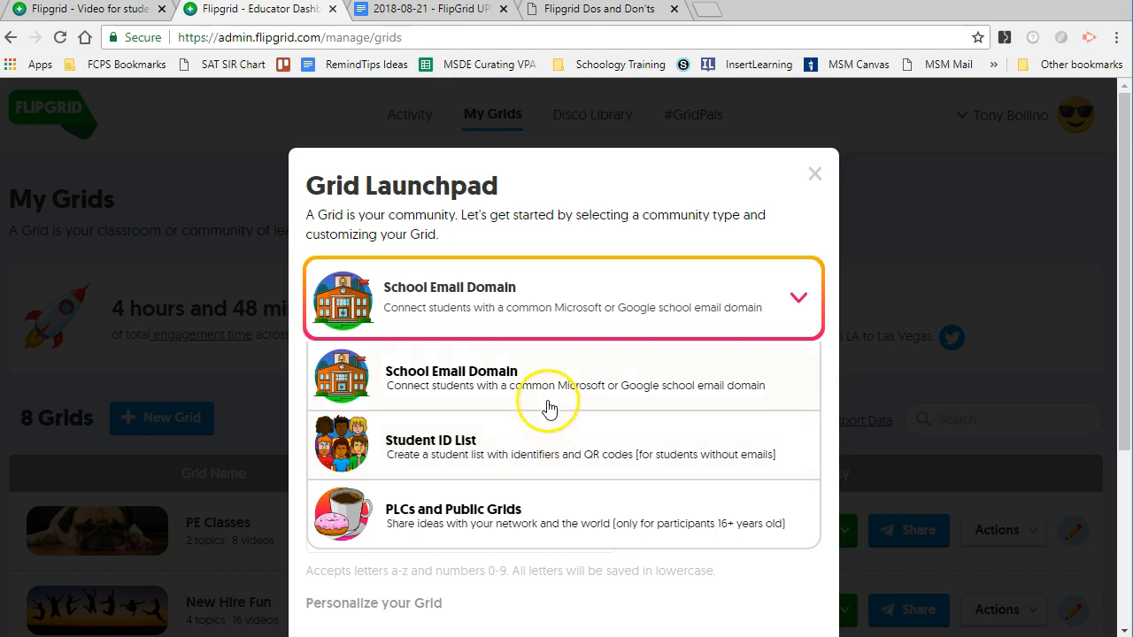
mouse_move(549, 389)
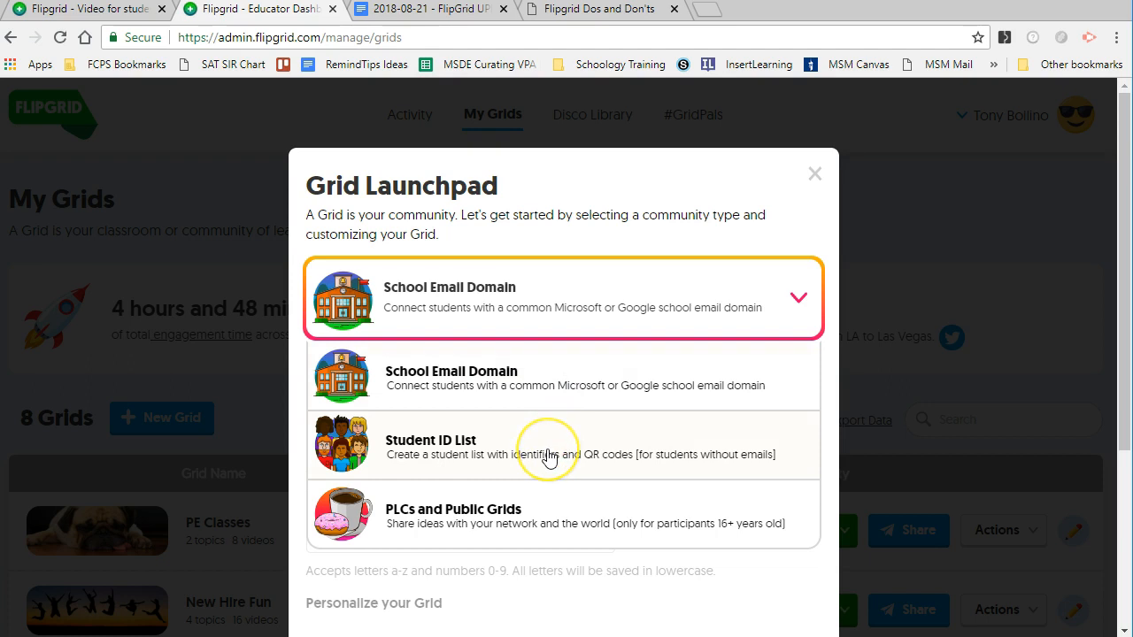
mouse_move(545, 393)
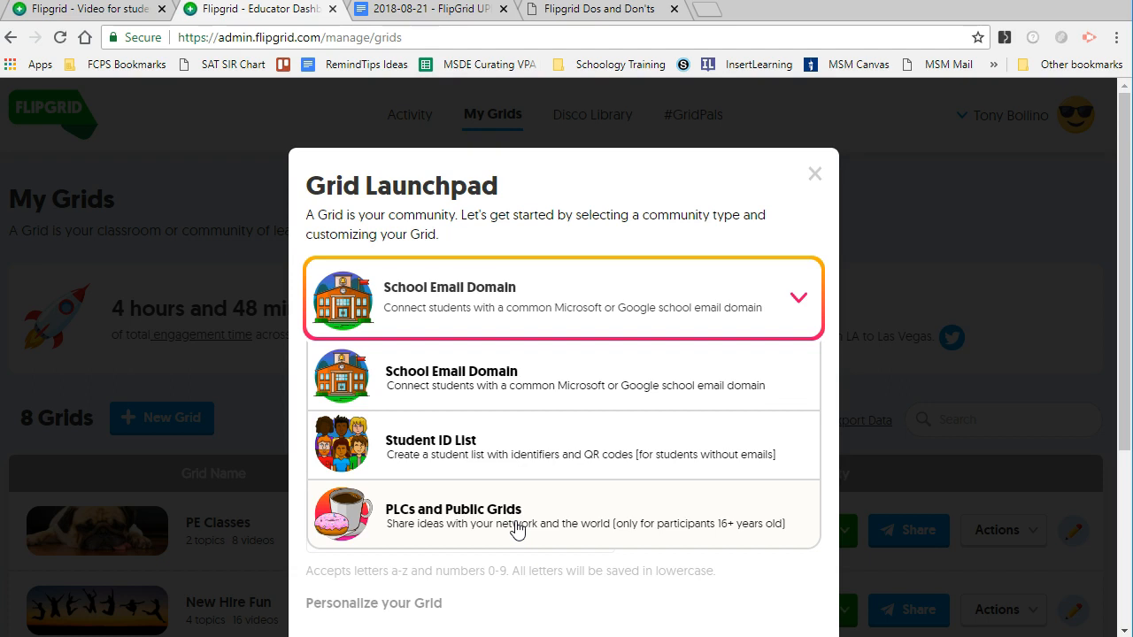
mouse_move(514, 442)
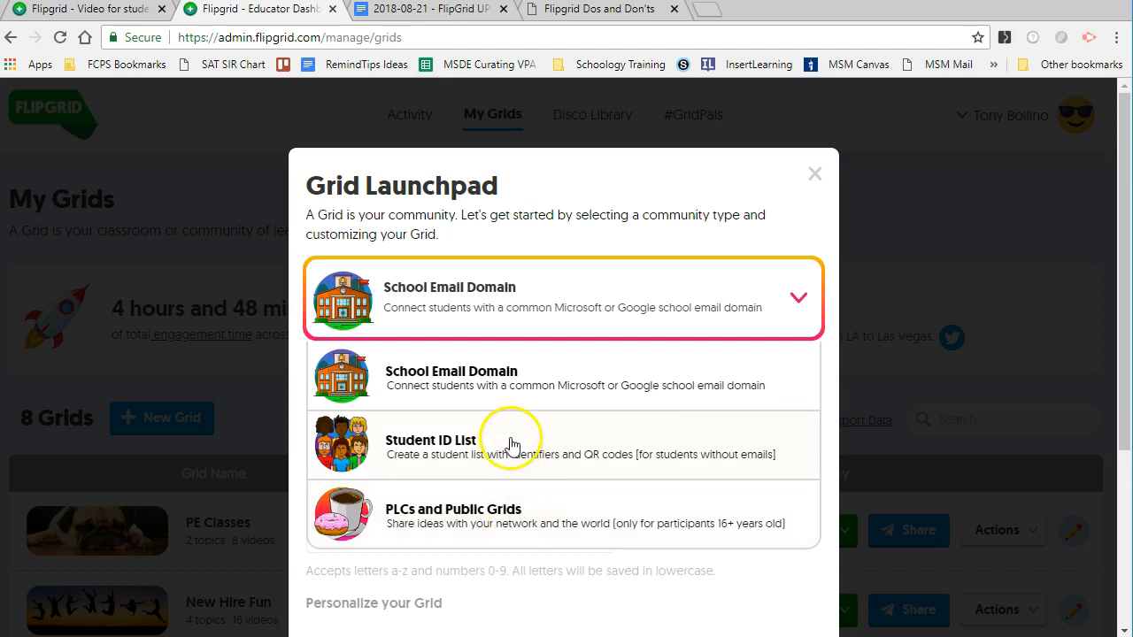
mouse_move(538, 517)
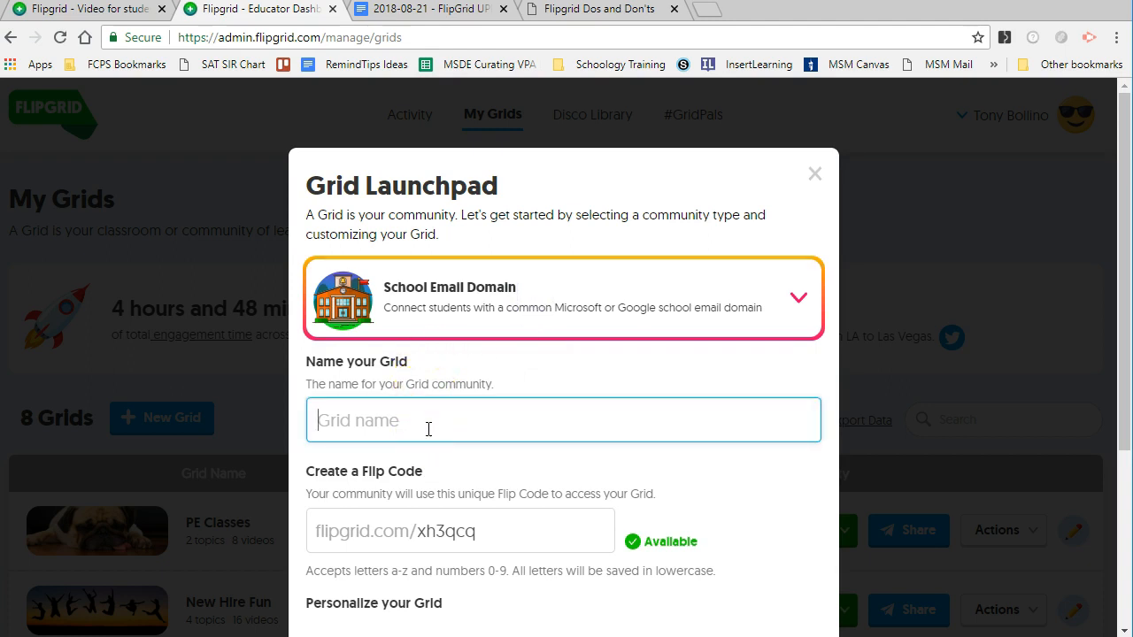
Step: Name the grid Sample Grid and set its flip code to techtony3
text(S)
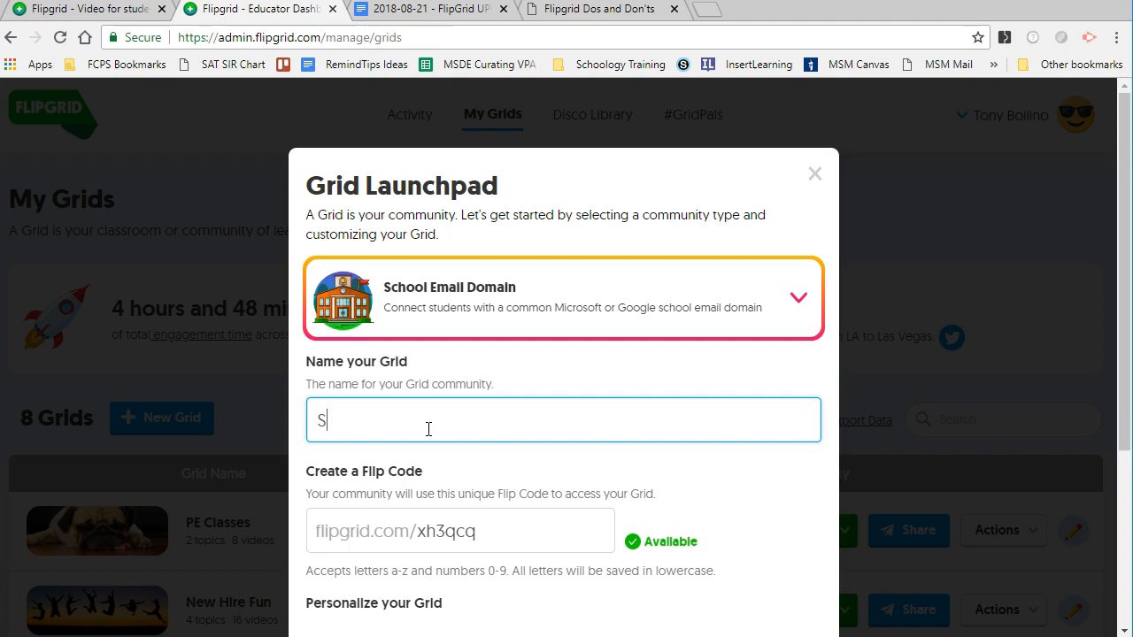
text(ample Grid)
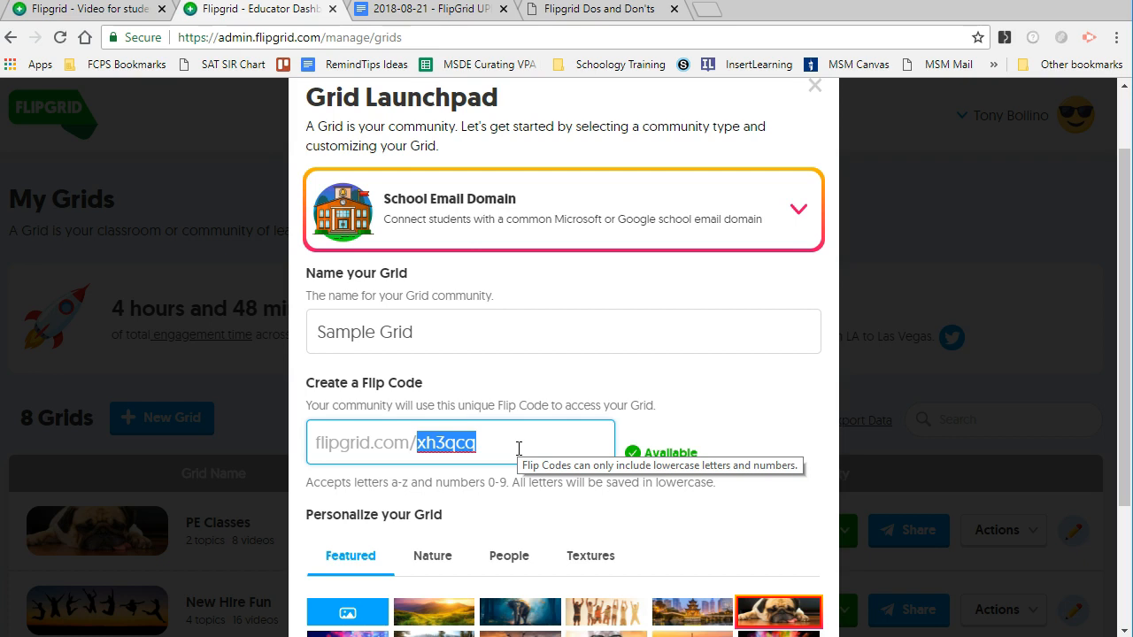
text(techtony3)
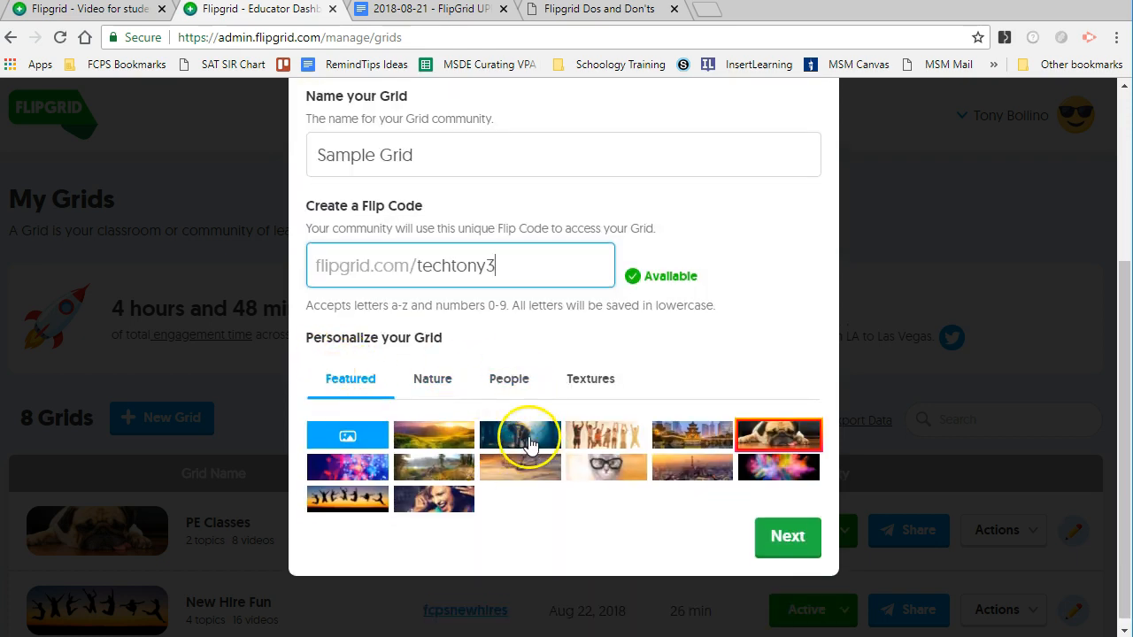
Step: Choose the third featured picture as the cover after browsing the image tabs
click(520, 435)
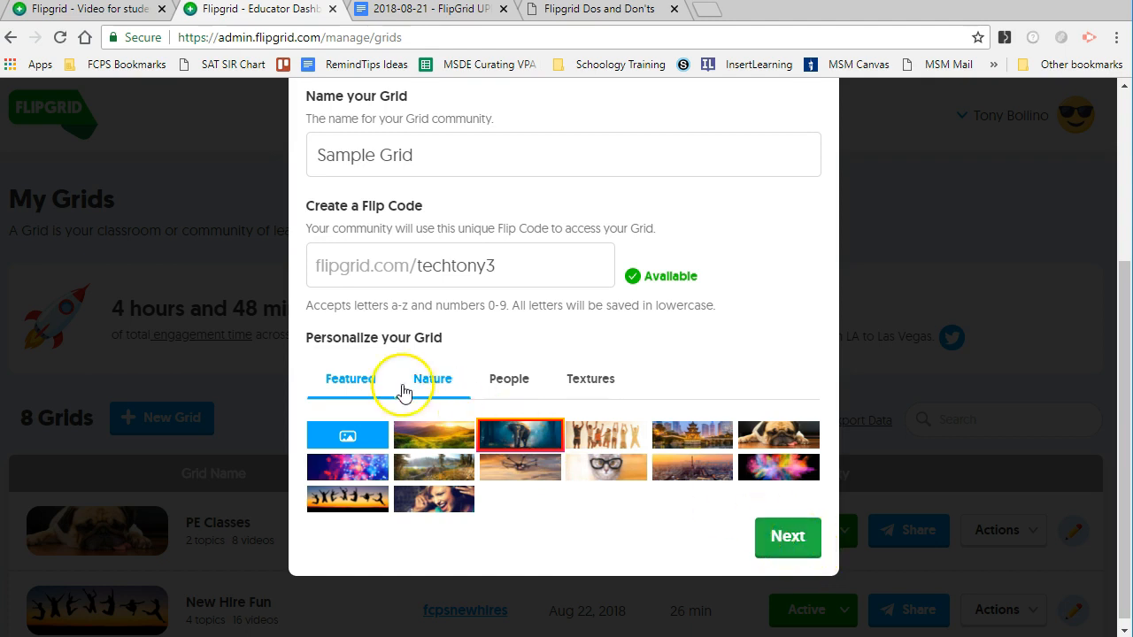
click(592, 379)
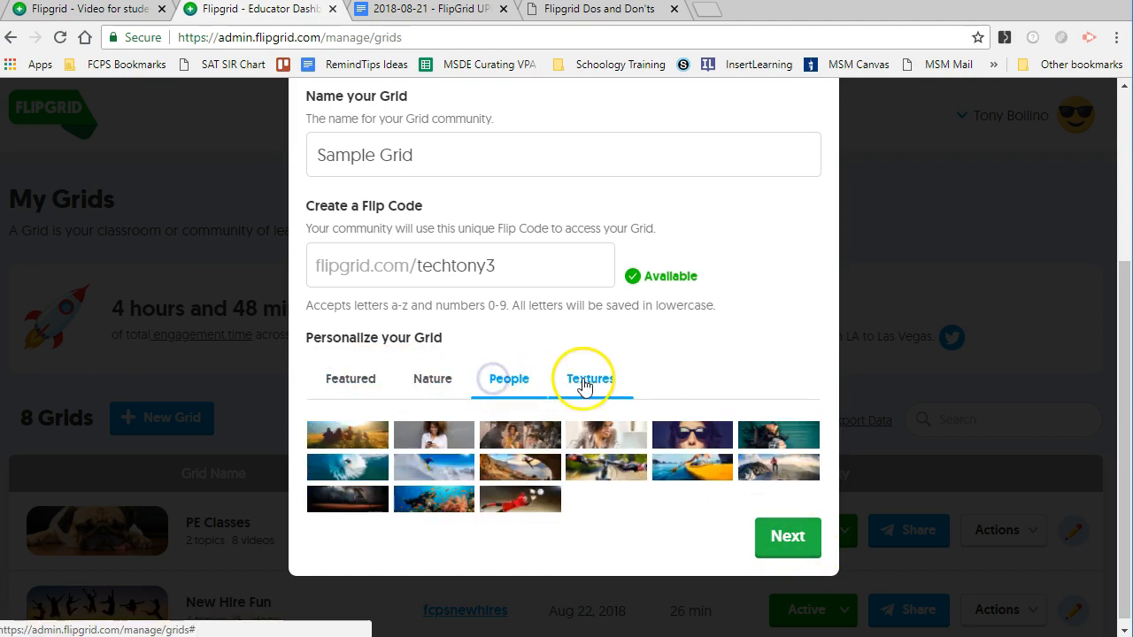
click(350, 379)
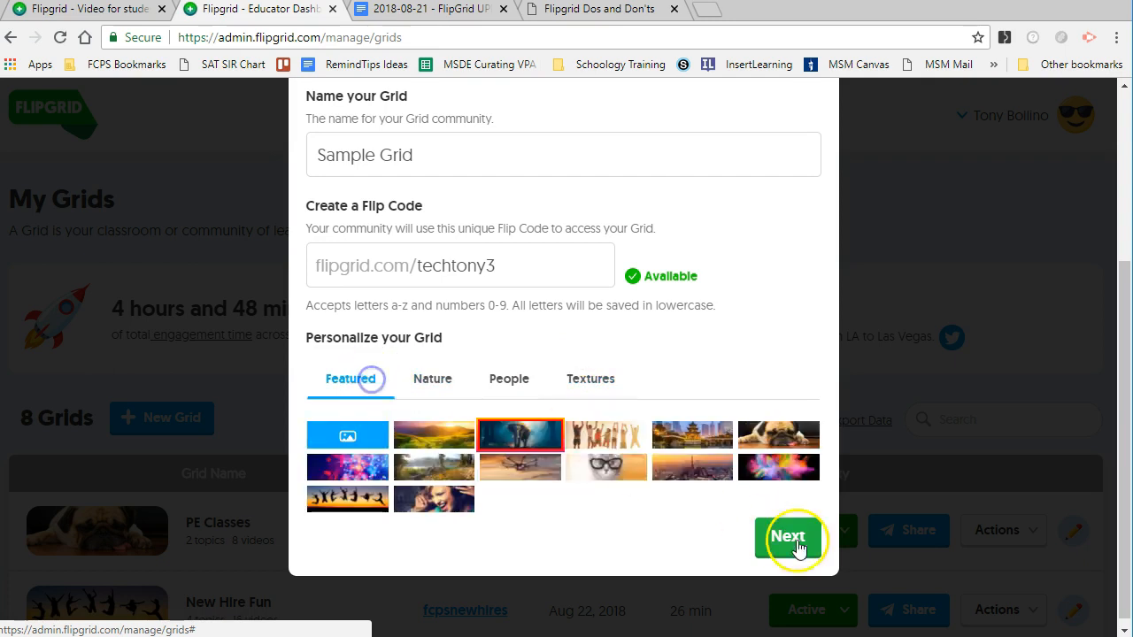
Step: Add my.fcps.org and fcps.org as the school email domains
click(786, 536)
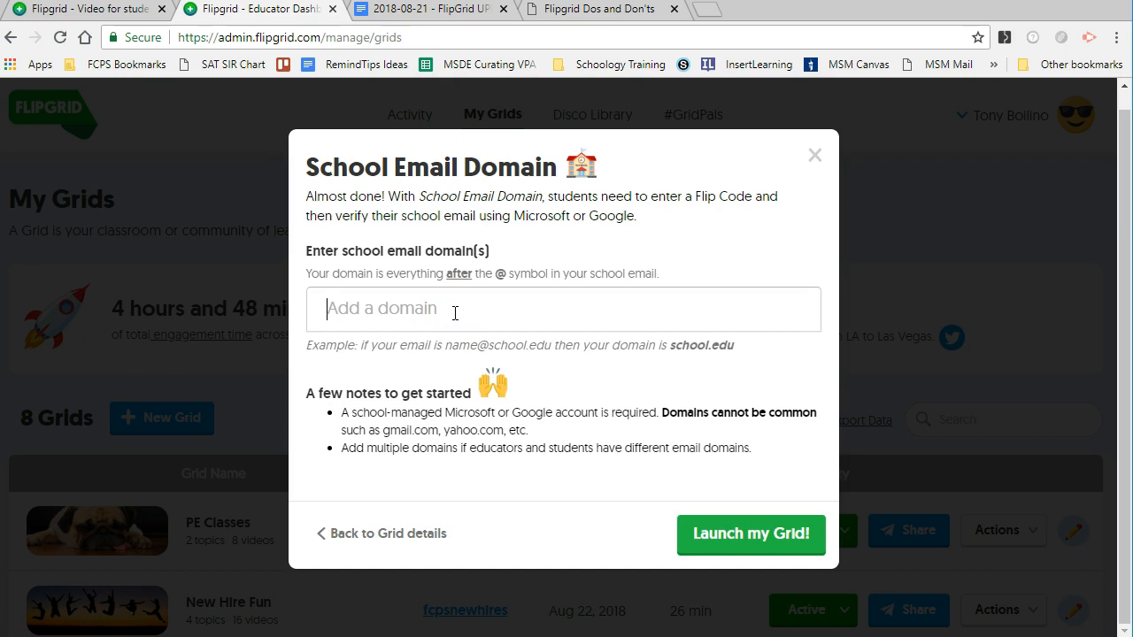
click(563, 308)
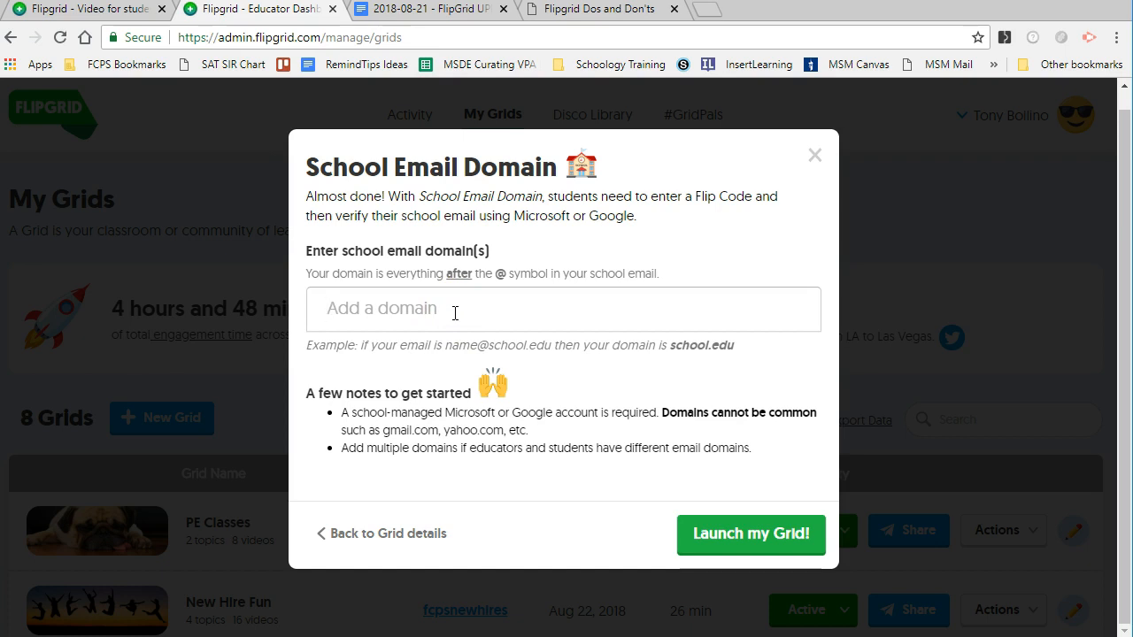
text(my)
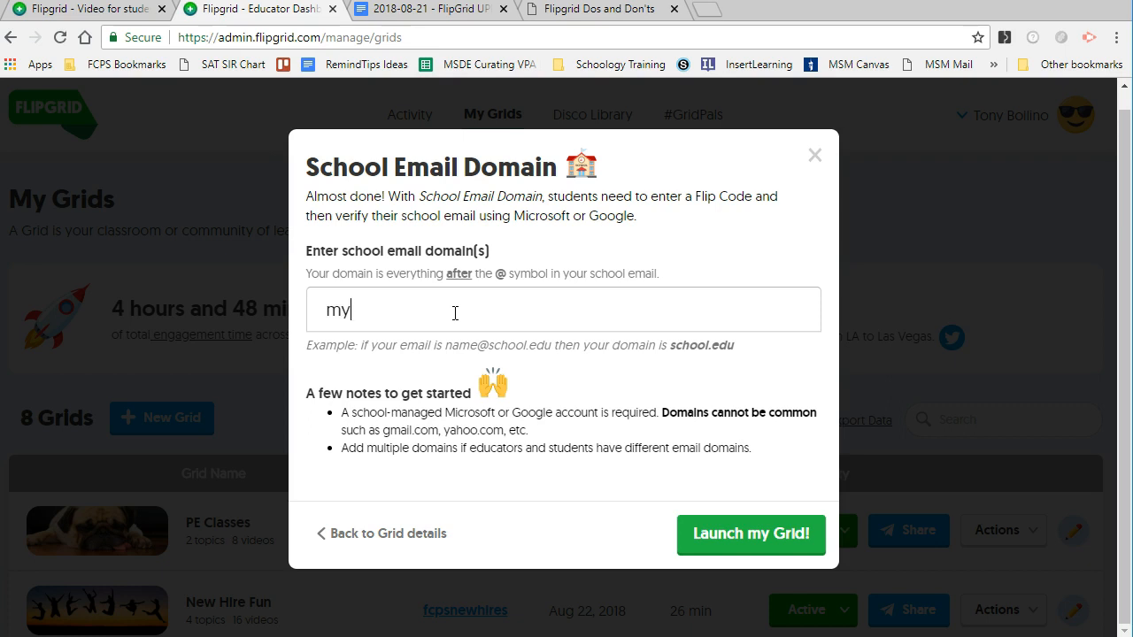
text(.fcps.or)
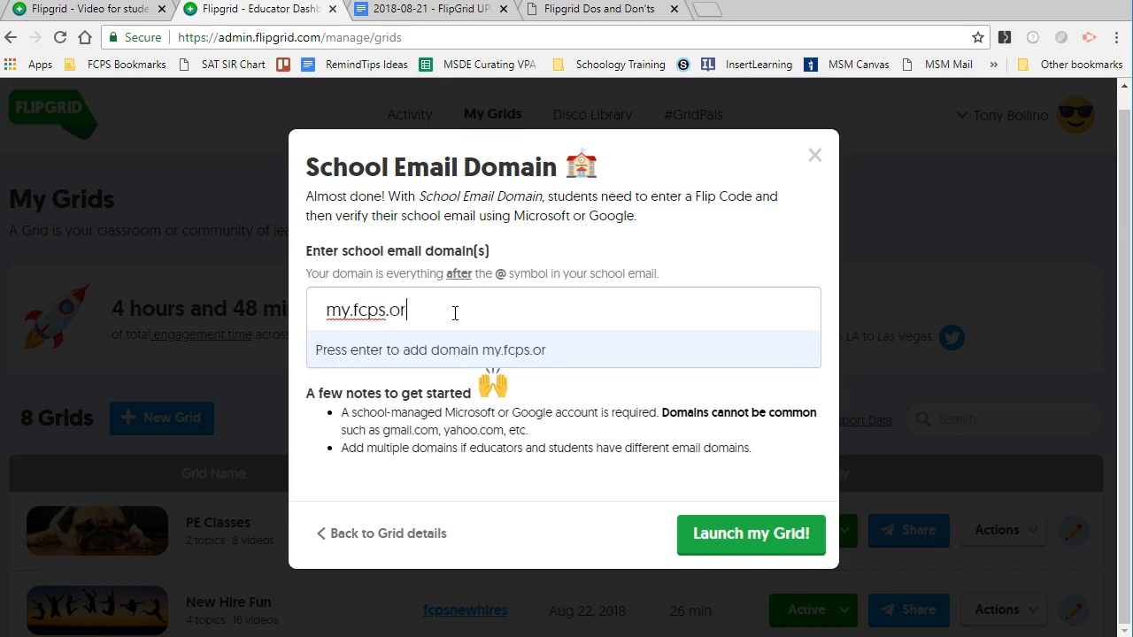
key(enter)
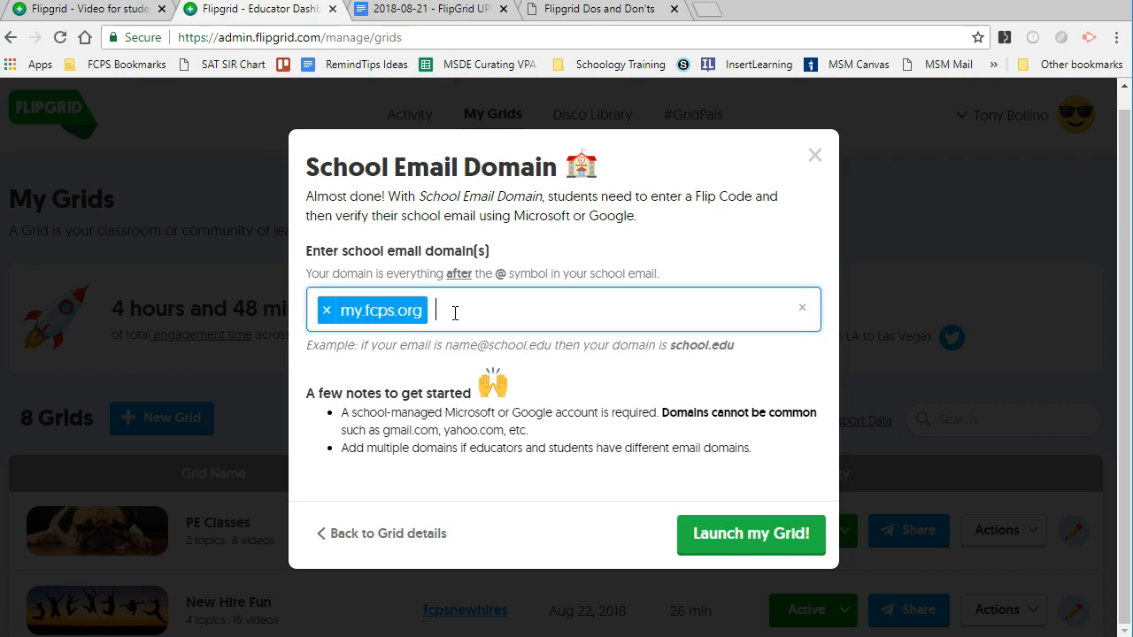
text(fcps)
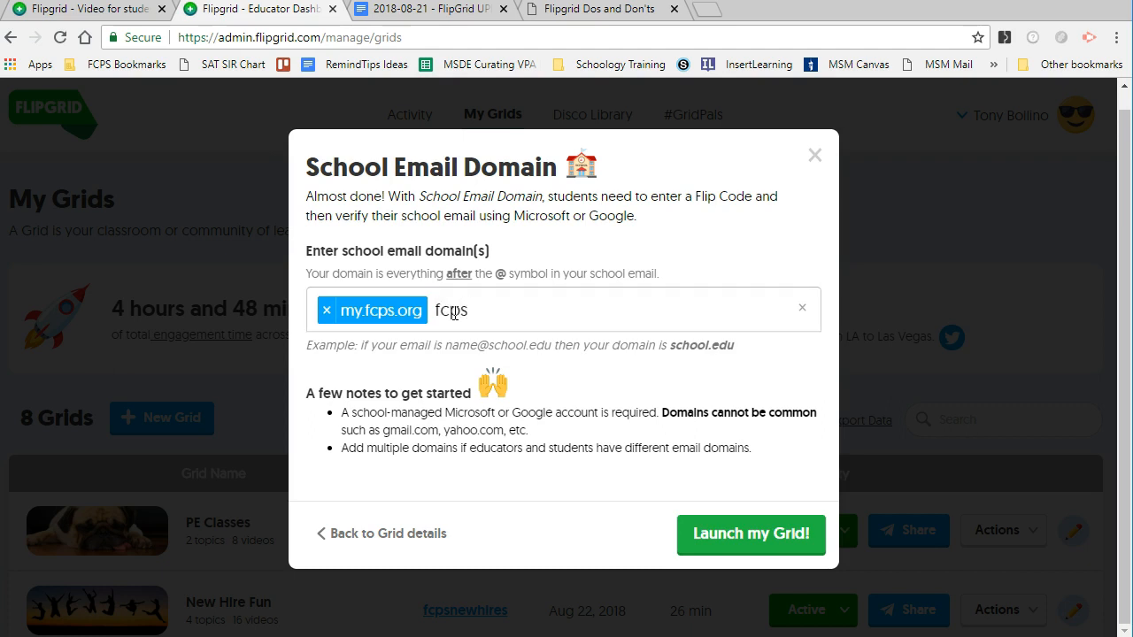
key(enter)
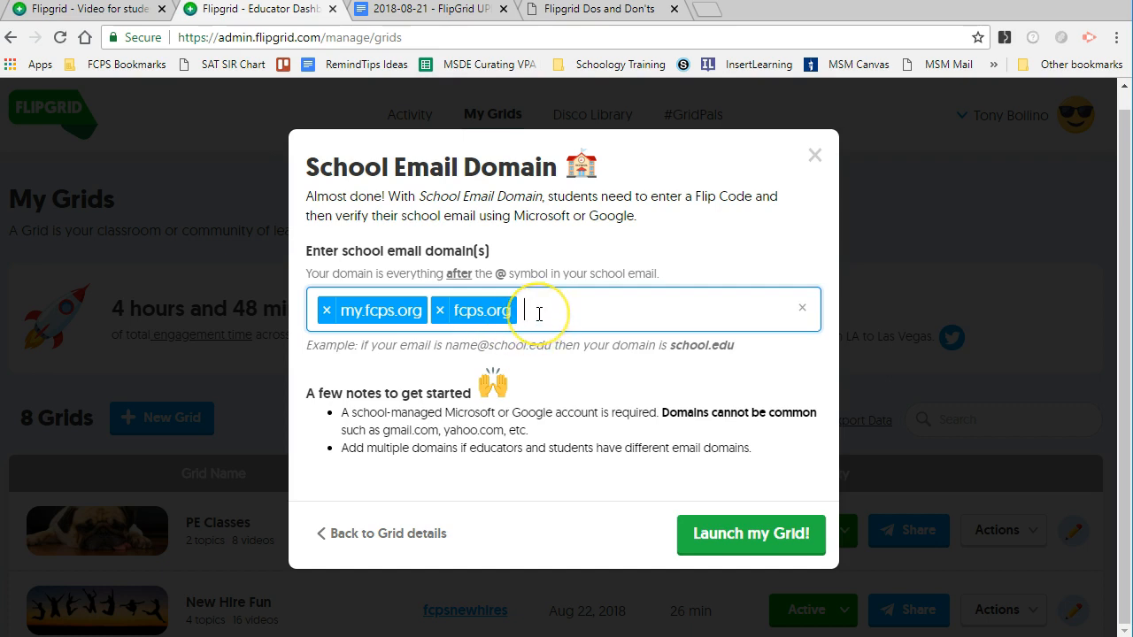
mouse_move(411, 330)
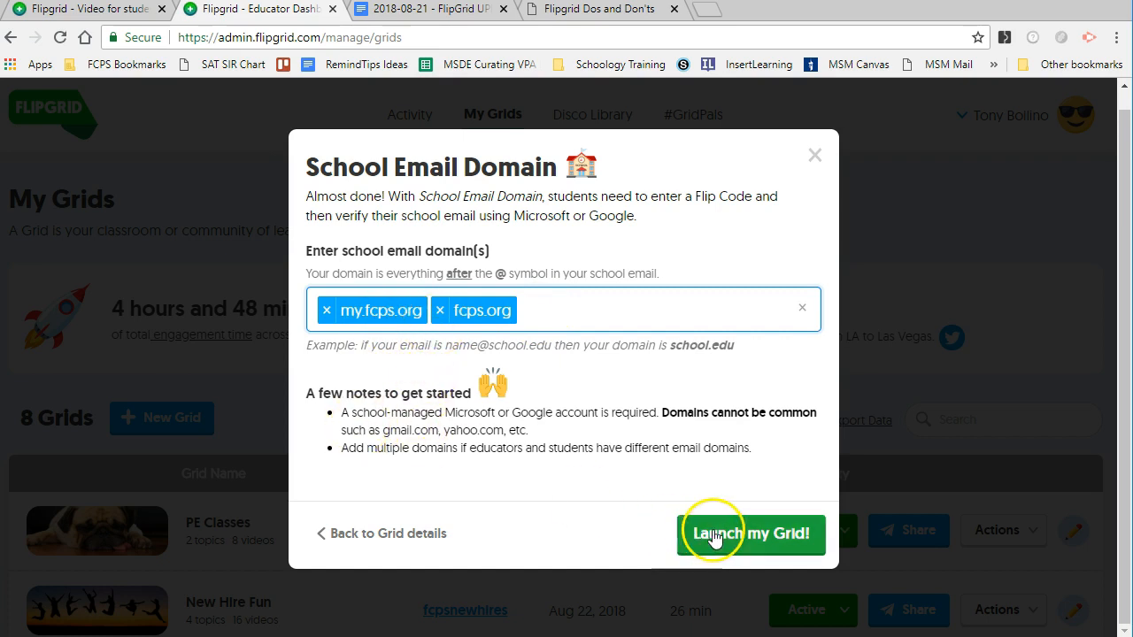
Step: Launch Sample Grid, reaching the ready confirmation with flip code techtony3
click(750, 532)
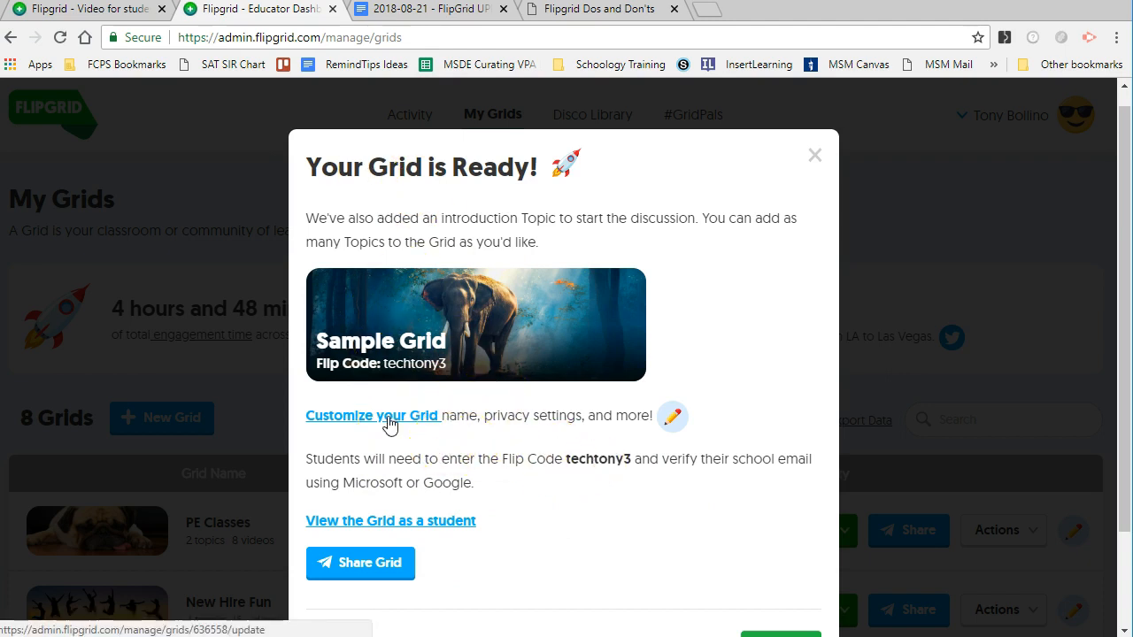
Step: Customize Sample Grid, selecting flip code techtony3 and reviewing community type and features
click(371, 414)
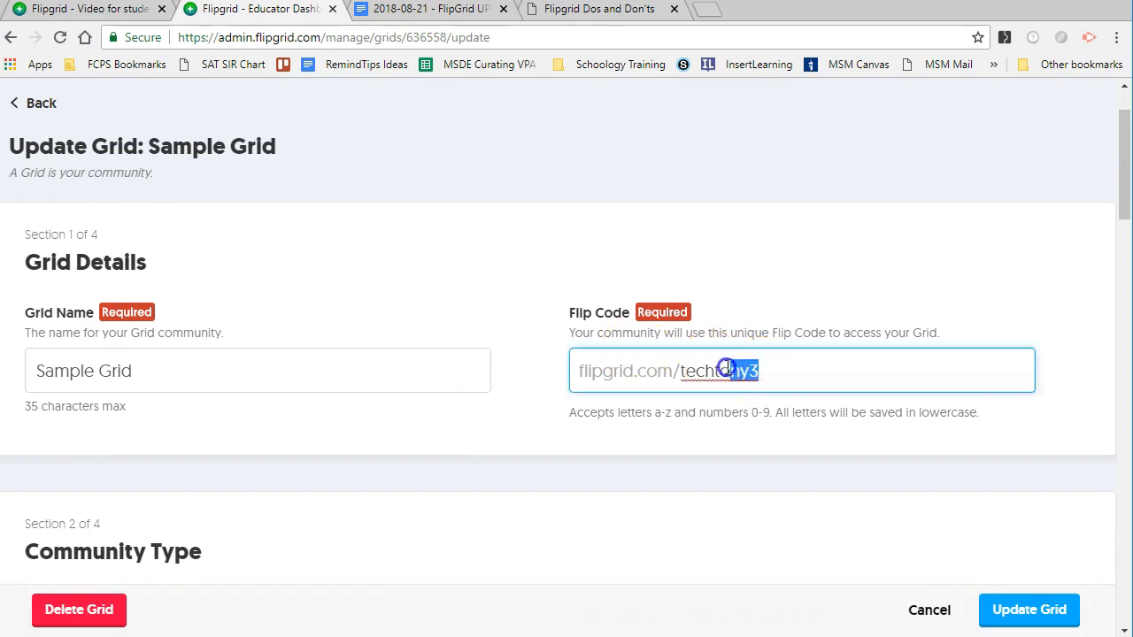
double_click(717, 370)
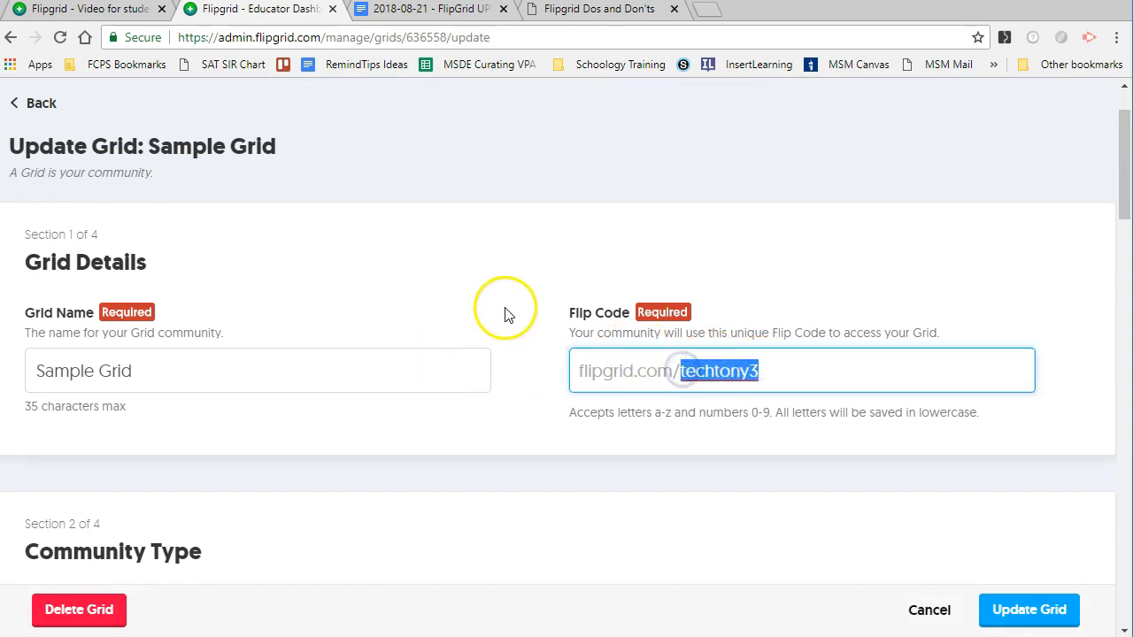
scroll(down, 3)
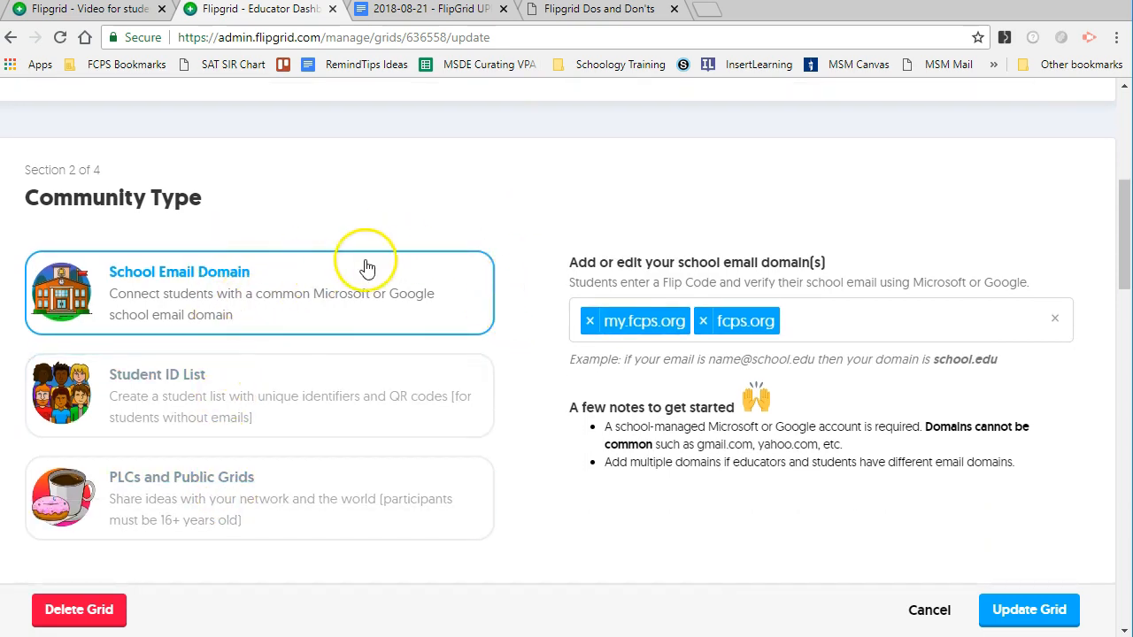
mouse_move(579, 364)
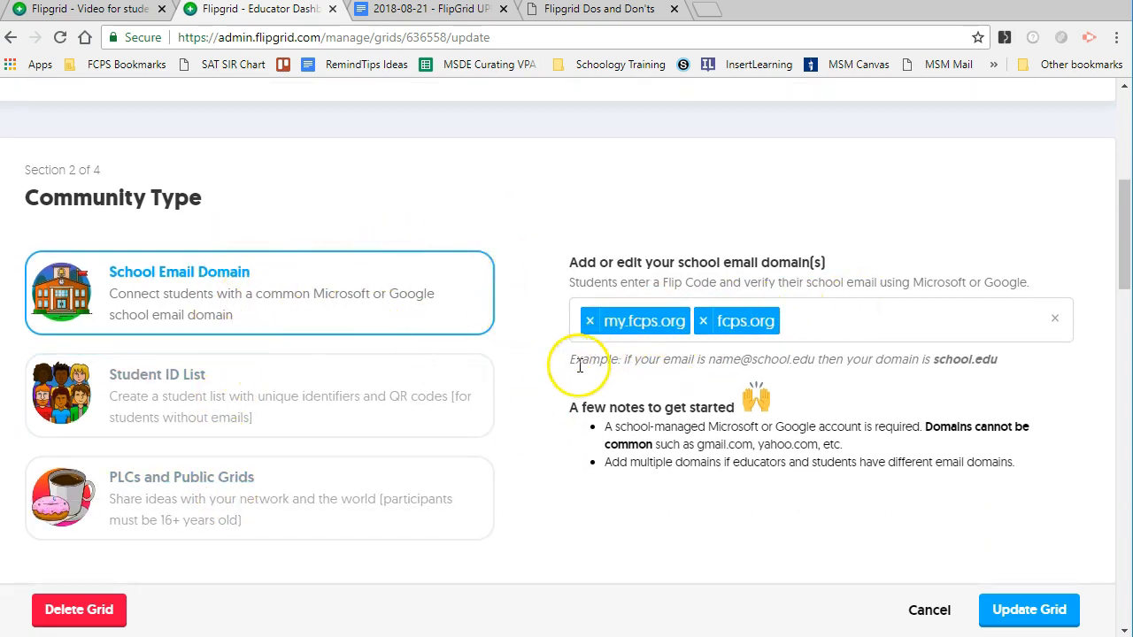
scroll(down, 3)
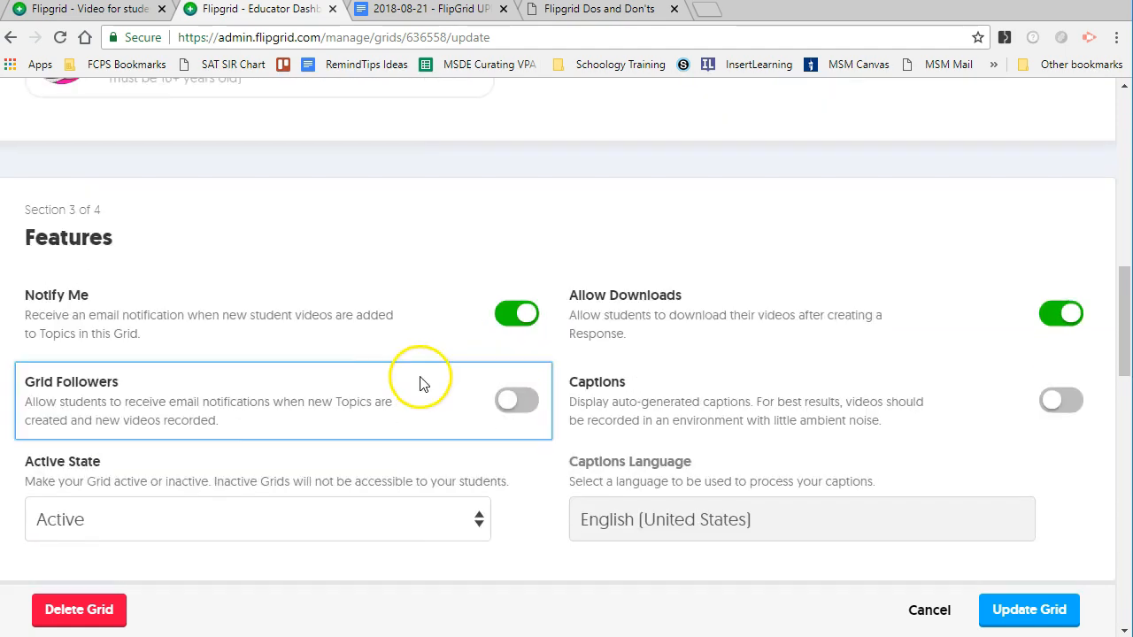
mouse_move(421, 333)
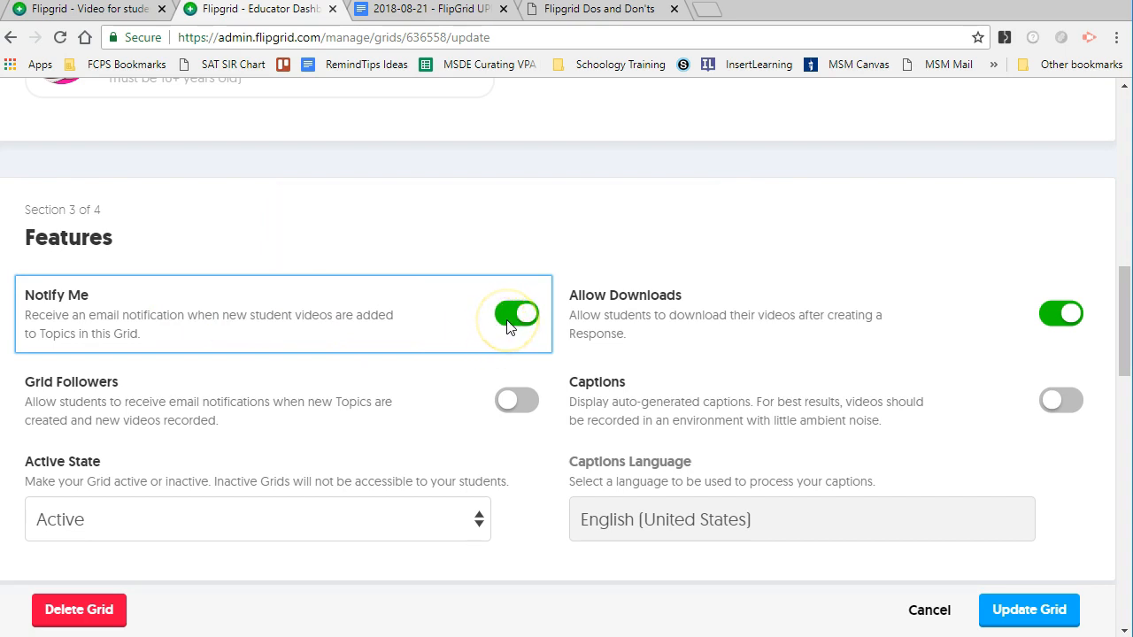
mouse_move(398, 422)
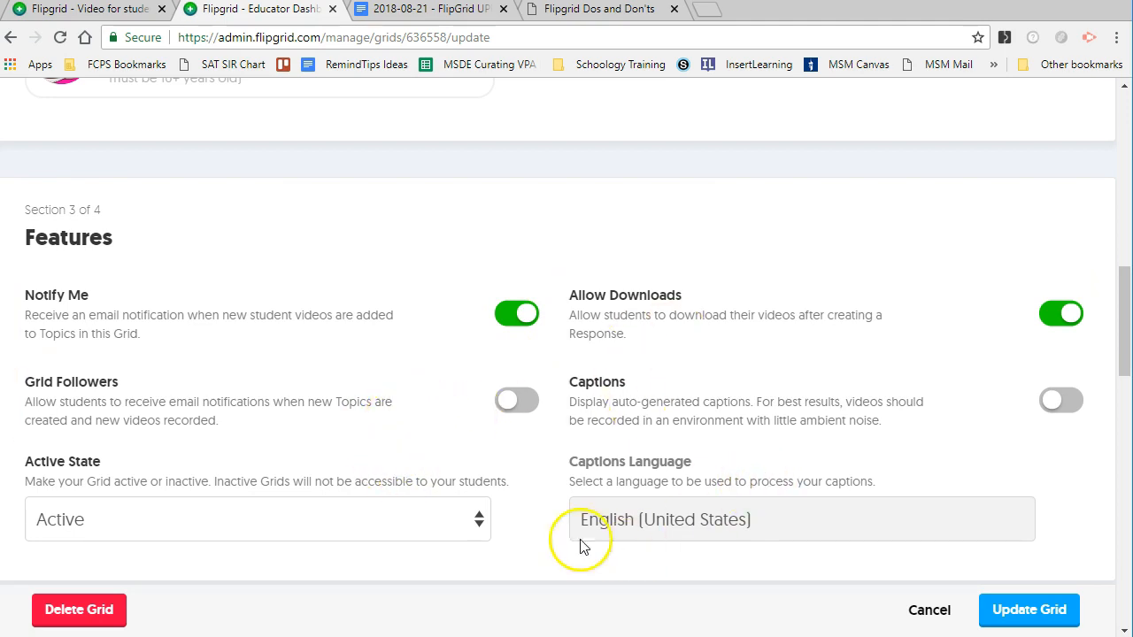
mouse_move(789, 365)
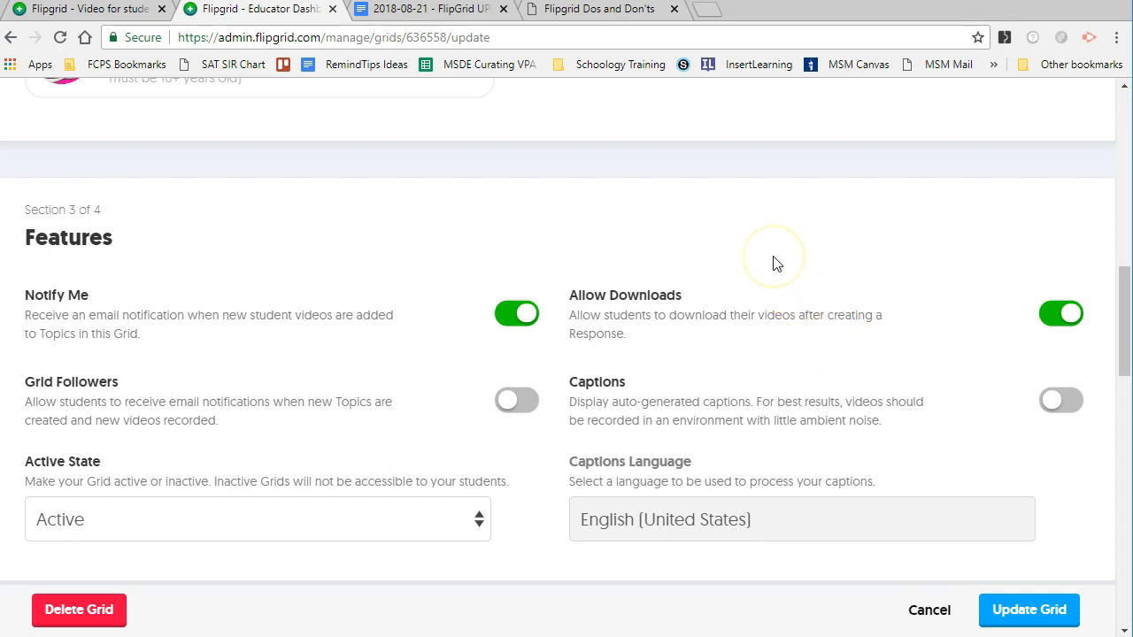
Step: Review the Personalize cover image and save with Update Grid
scroll(down, 3)
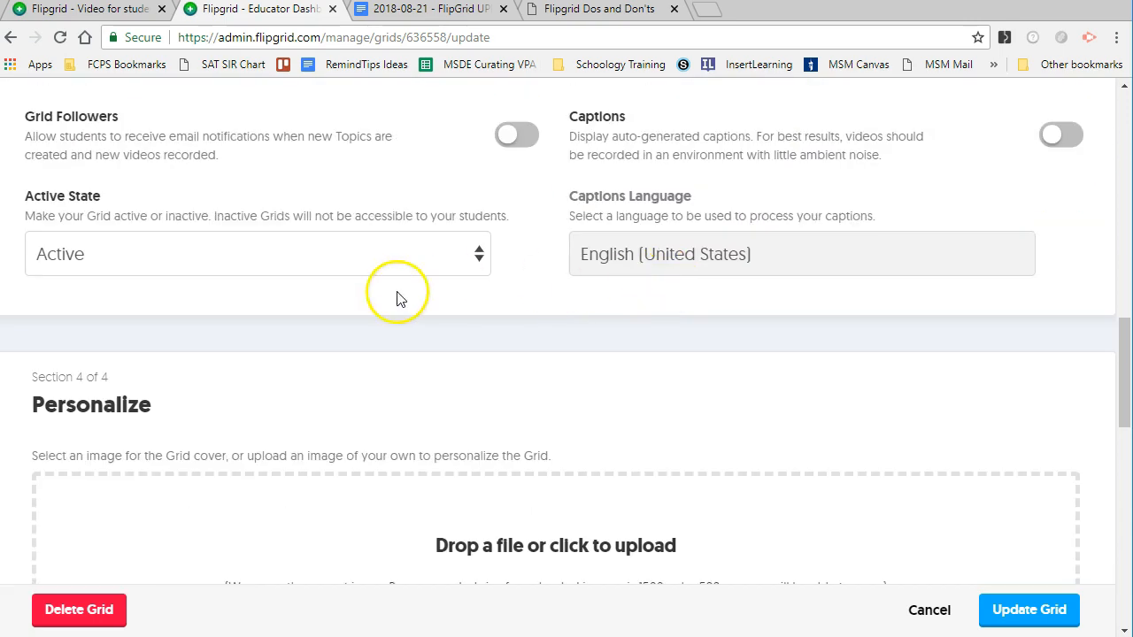
scroll(down, 3)
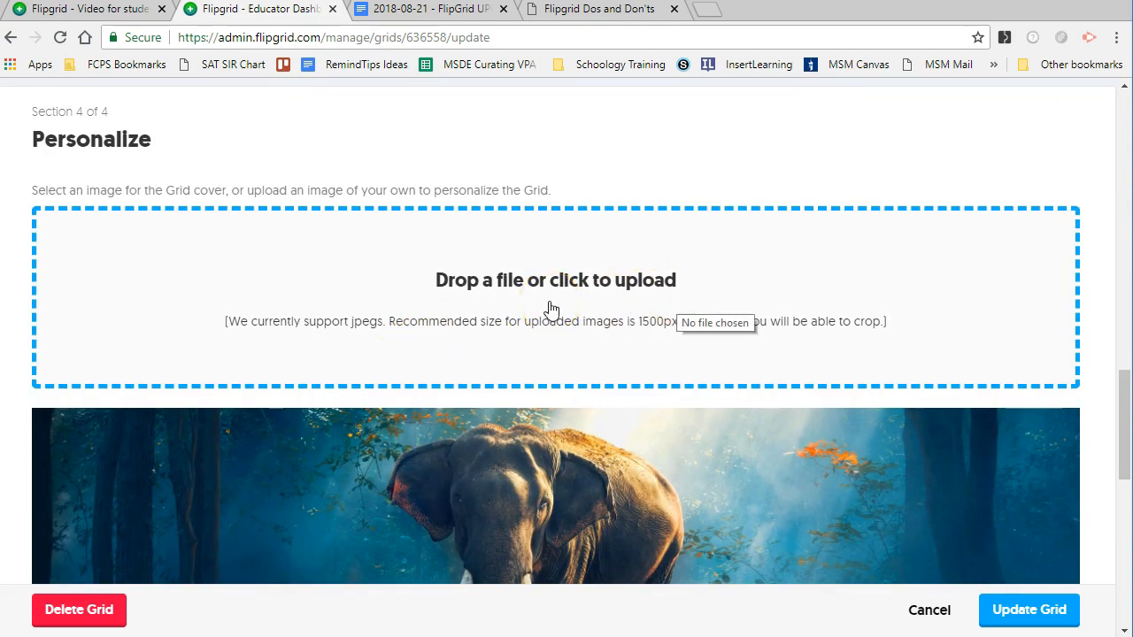
scroll(down, 3)
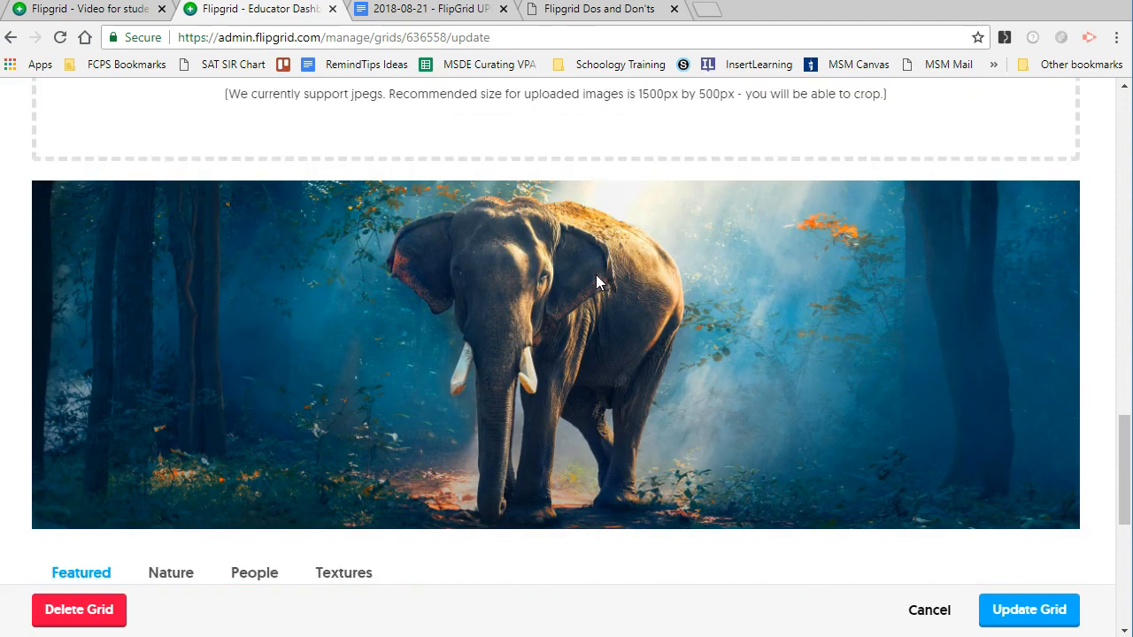
scroll(down, 3)
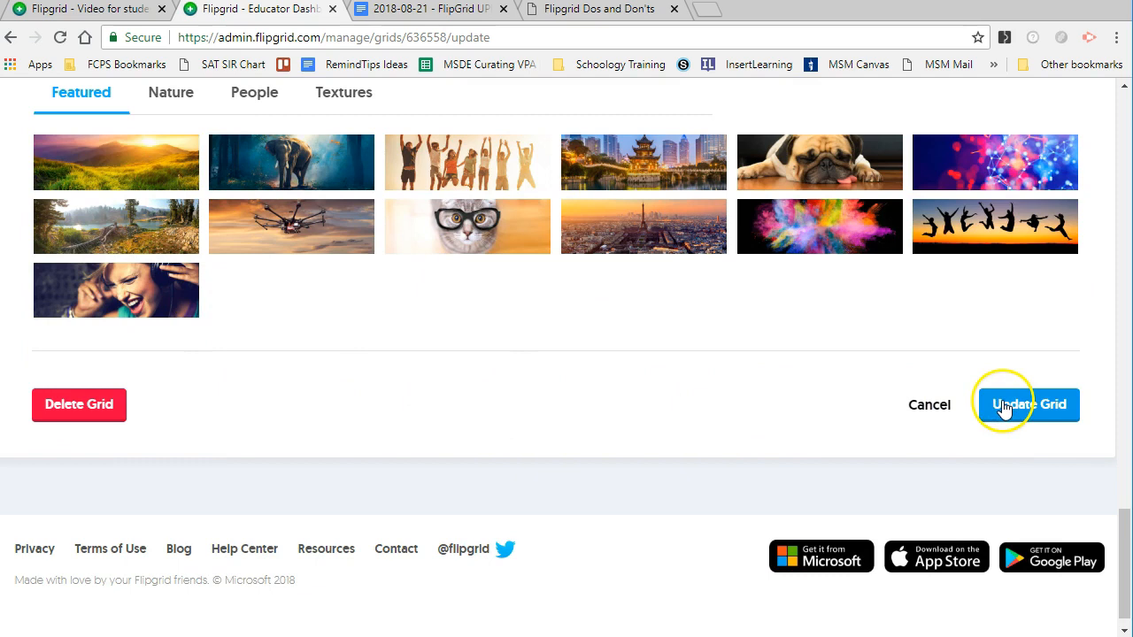
click(1026, 404)
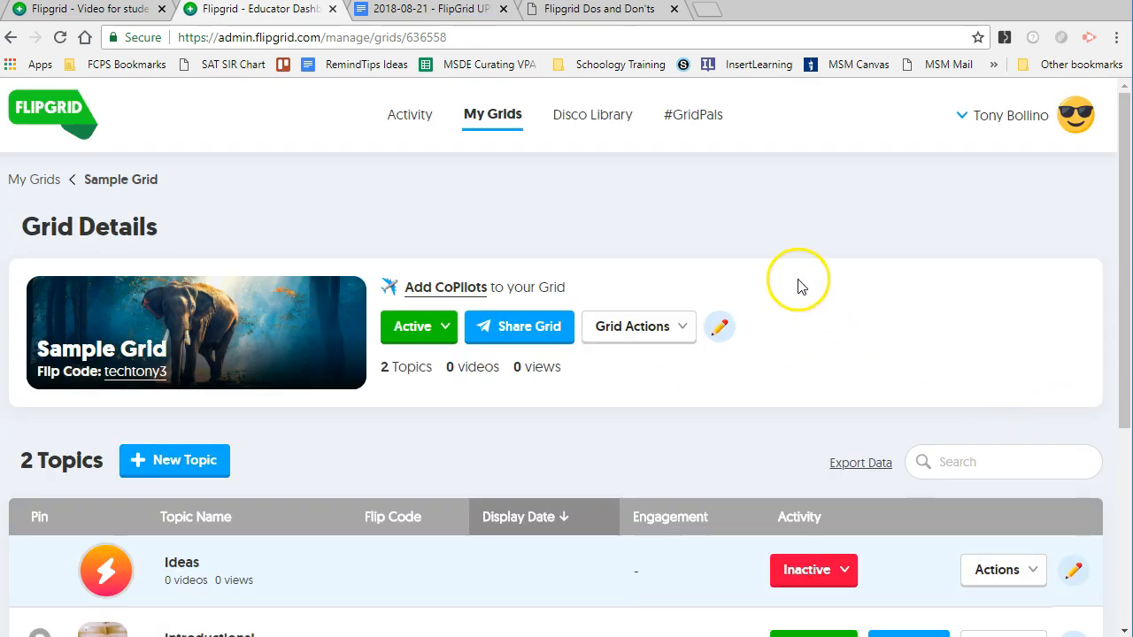
scroll(down, 3)
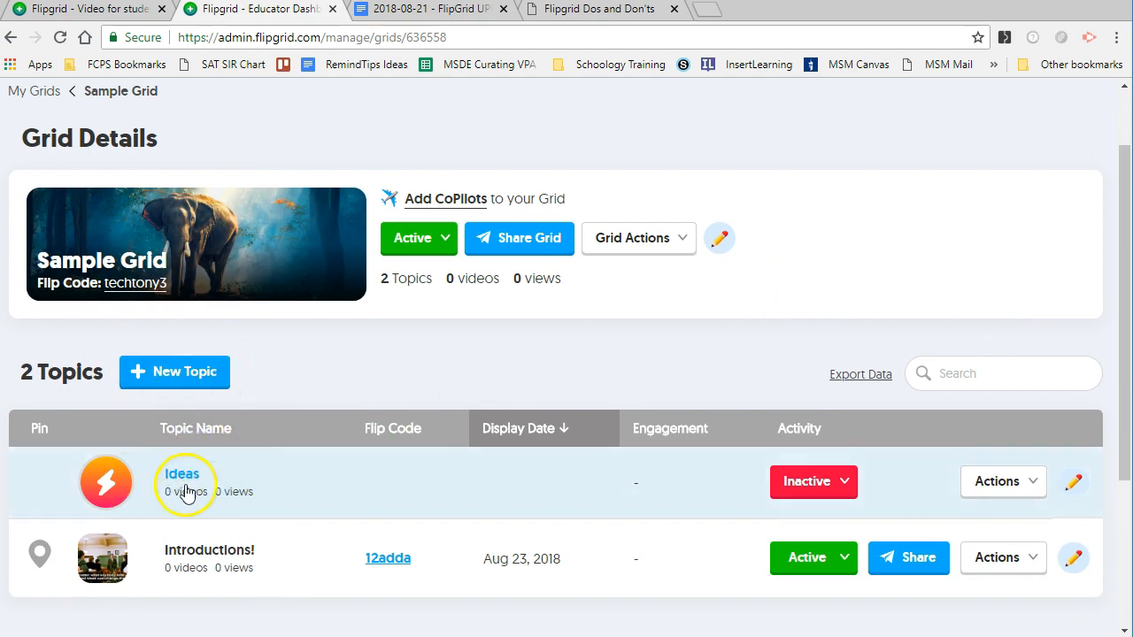
mouse_move(235, 306)
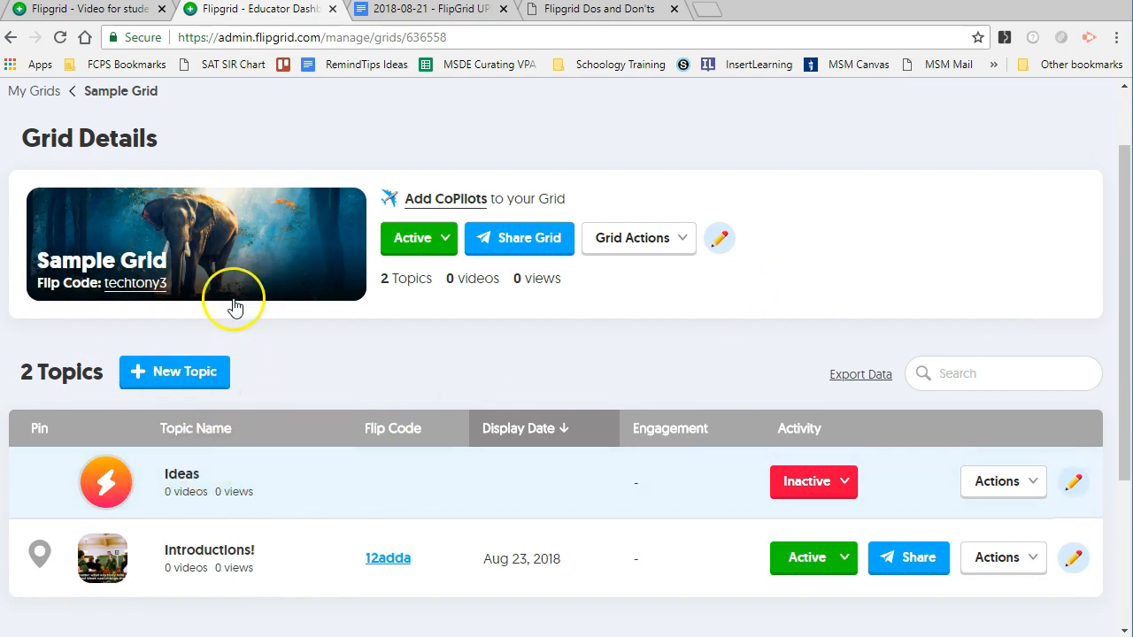
mouse_move(209, 549)
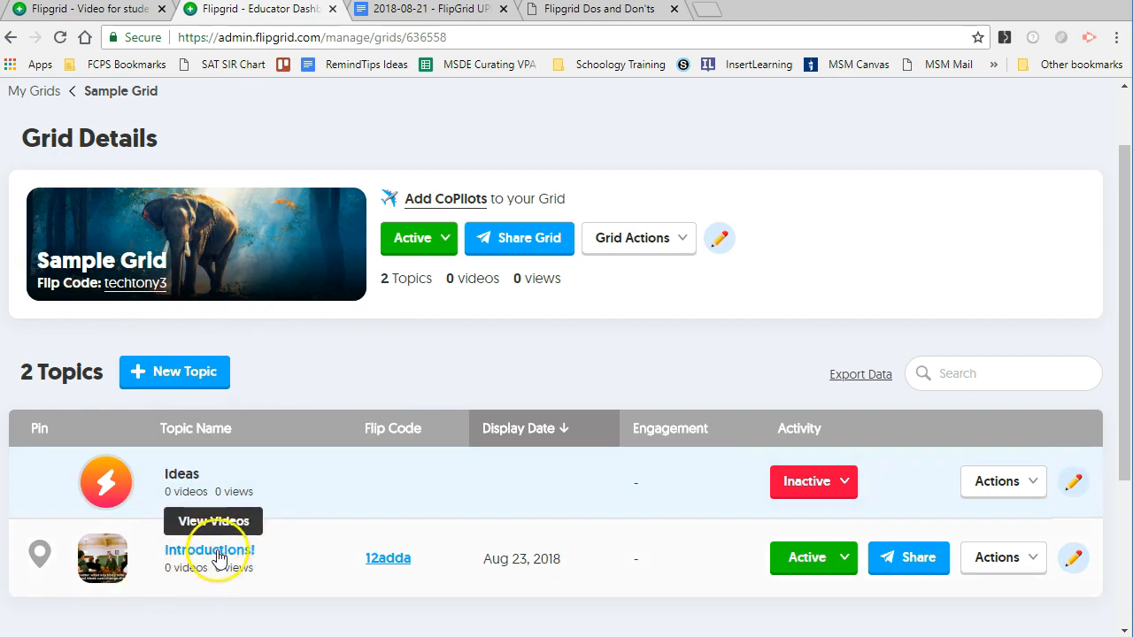
mouse_move(387, 559)
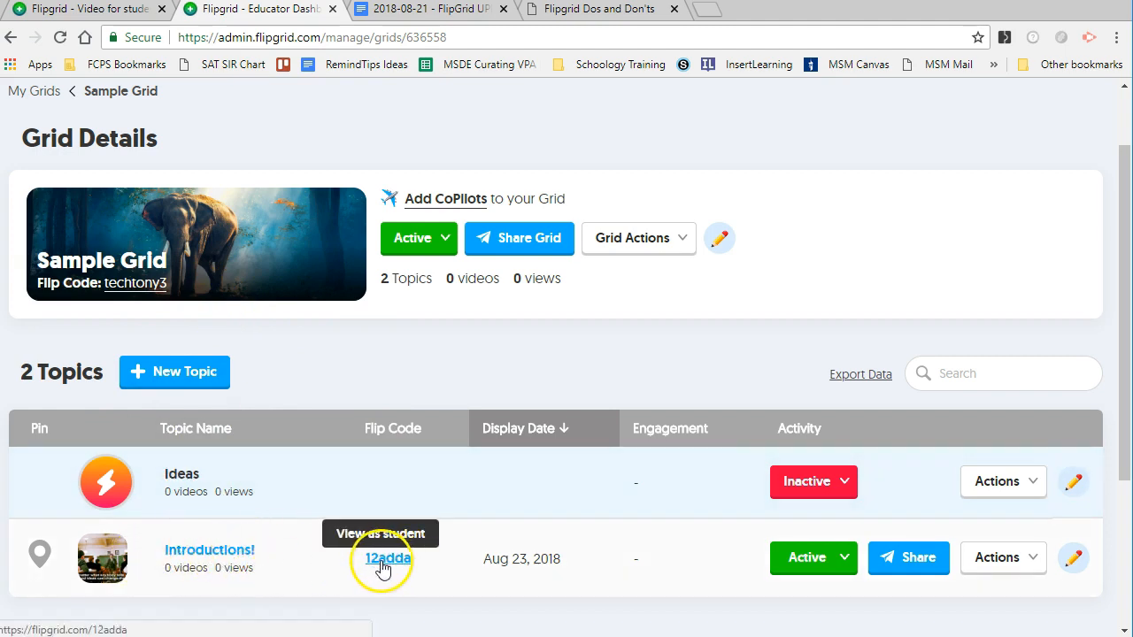
scroll(down, 3)
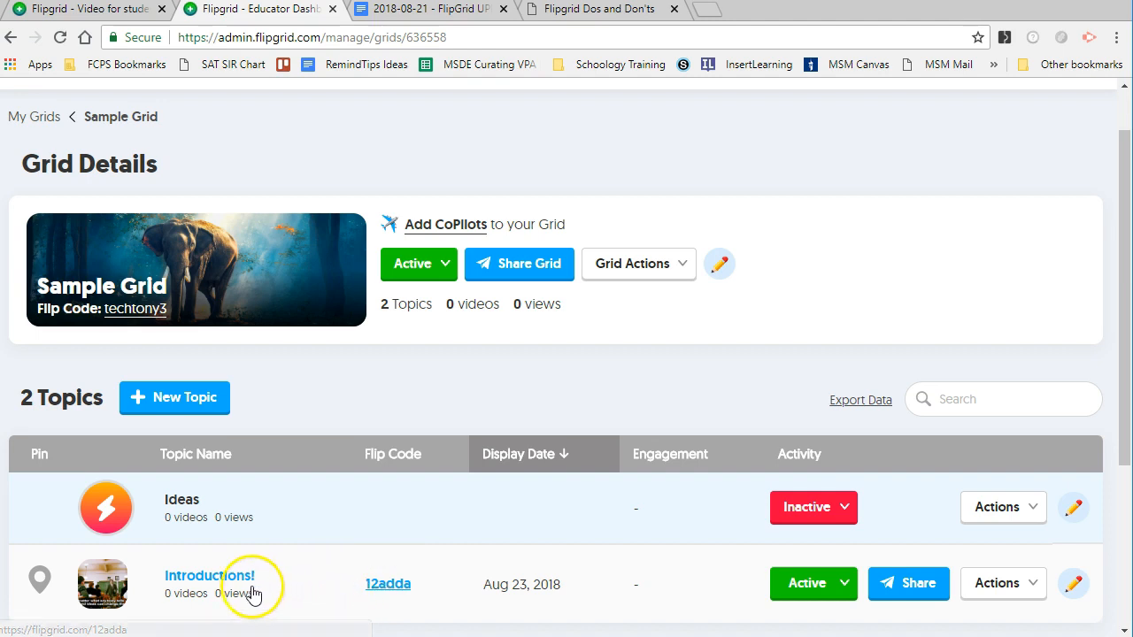
mouse_move(333, 591)
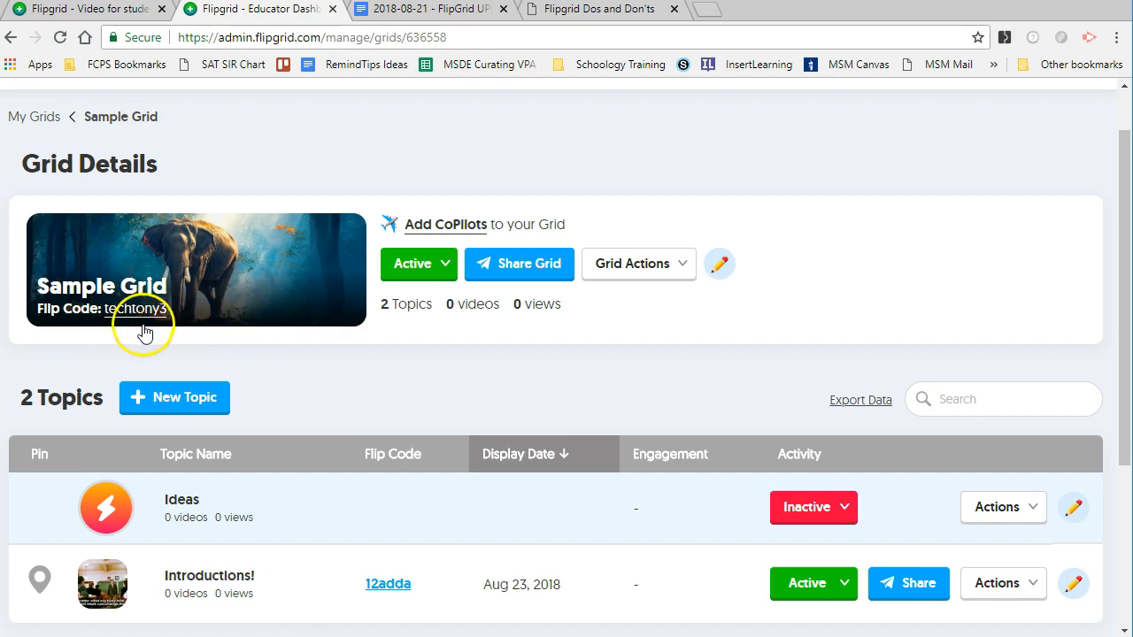
mouse_move(133, 308)
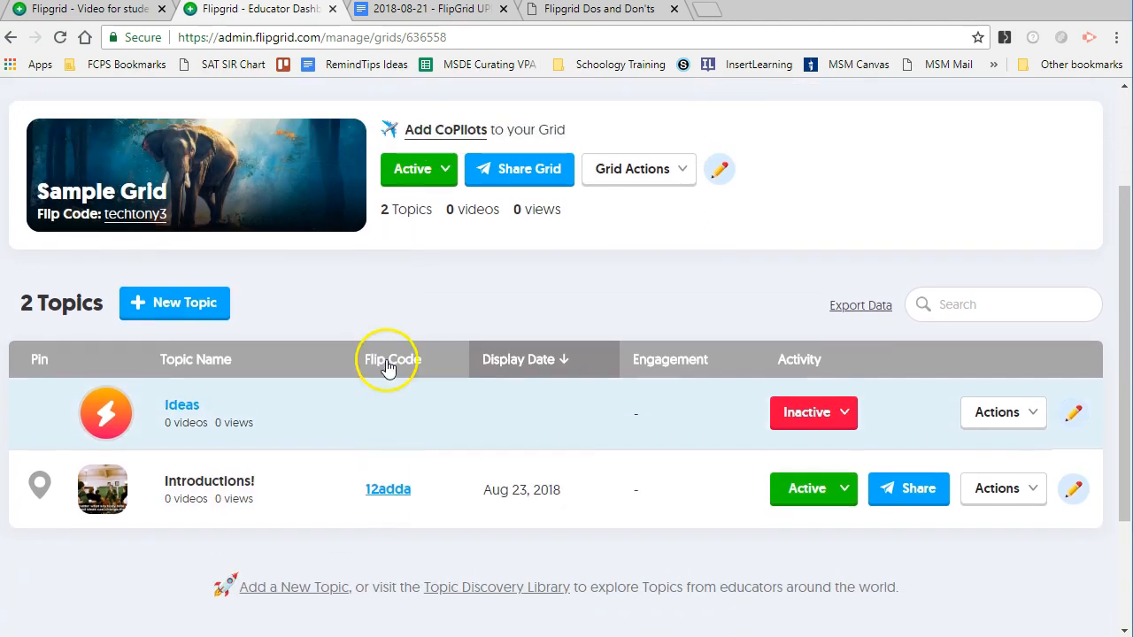
scroll(down, 3)
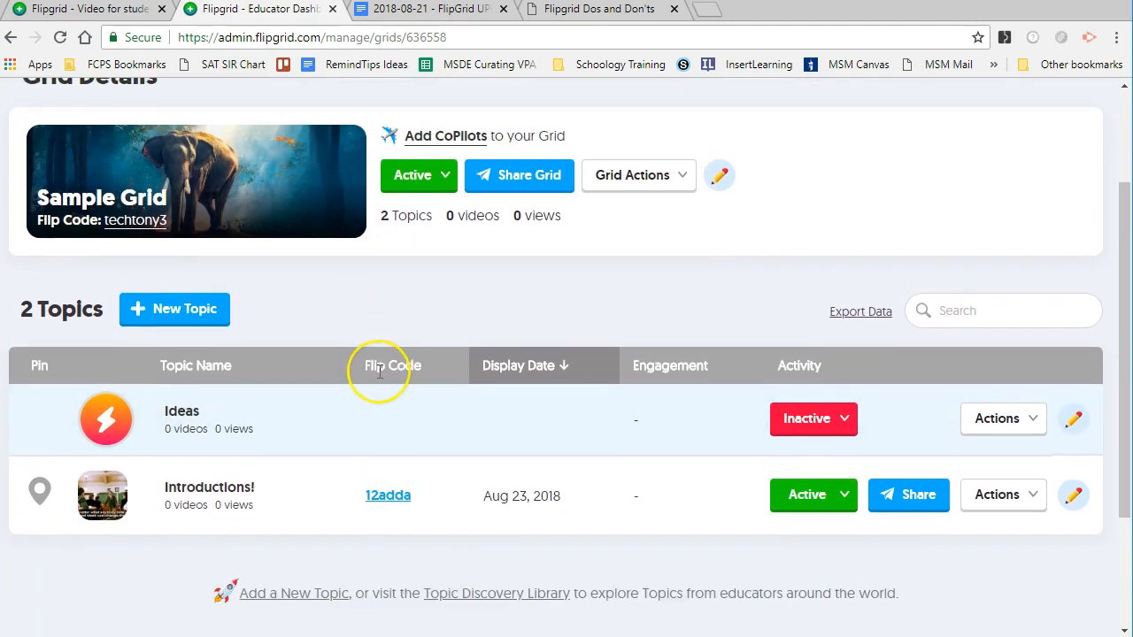
mouse_move(343, 378)
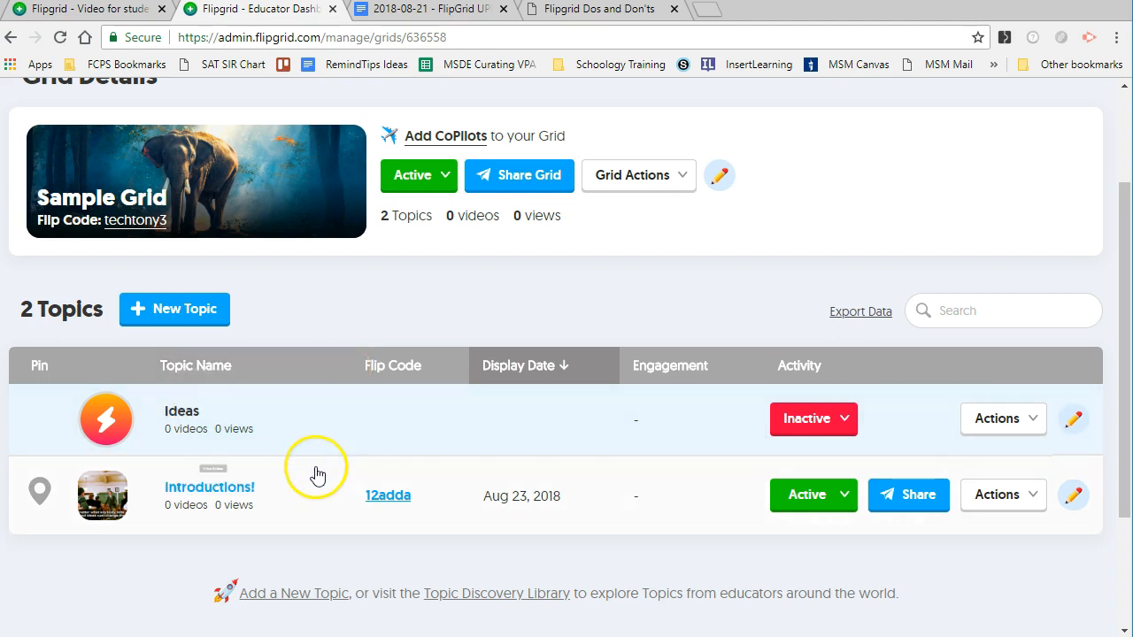
mouse_move(388, 496)
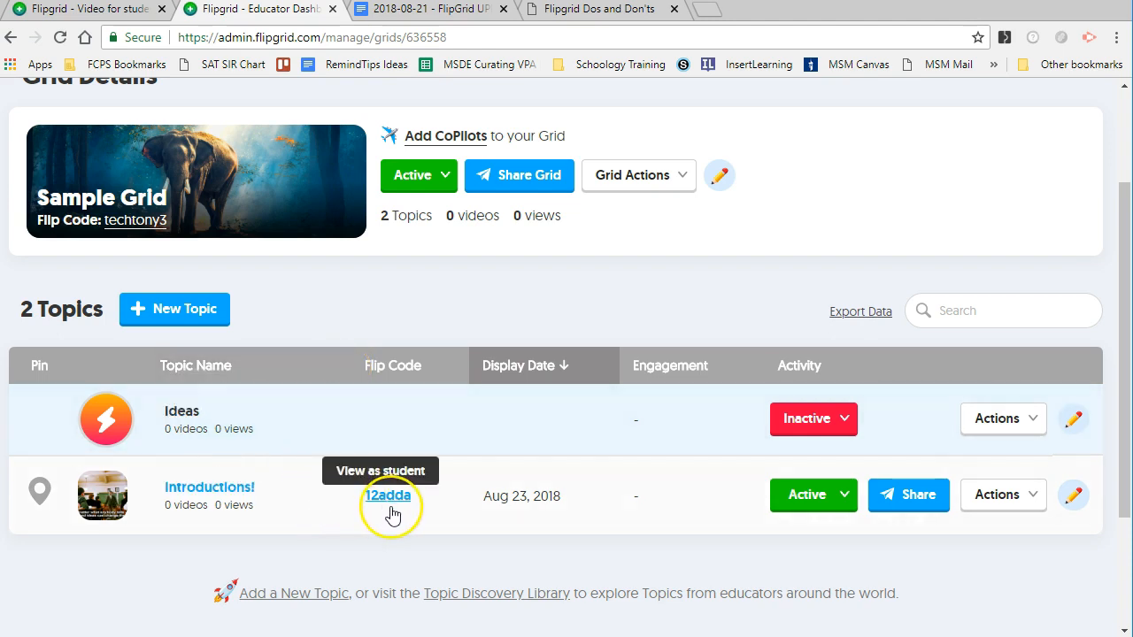
mouse_move(163, 246)
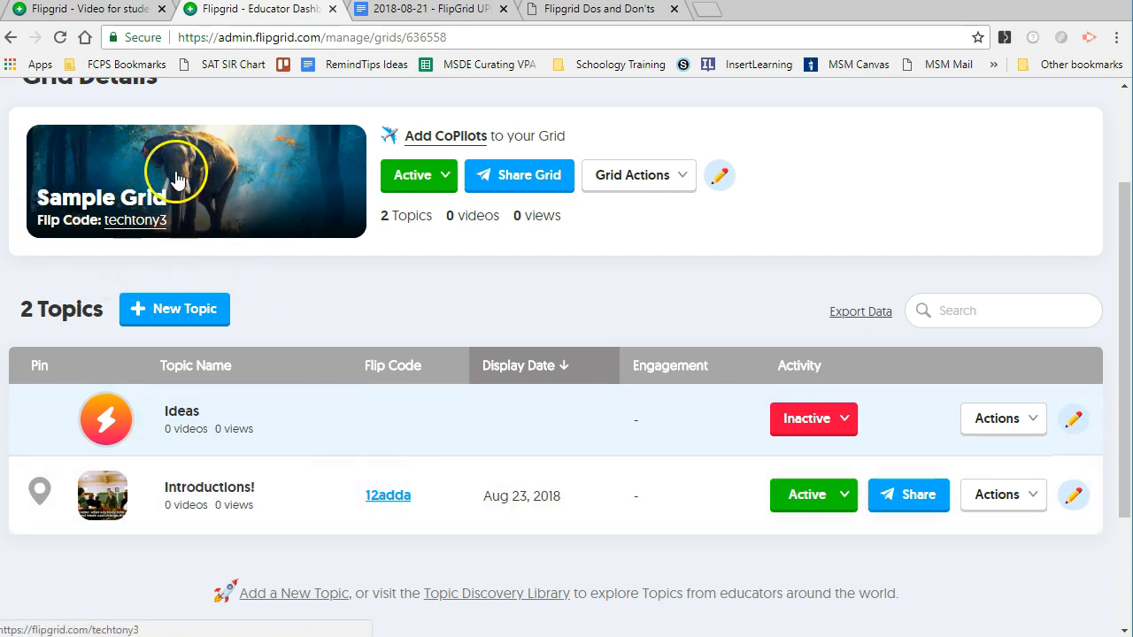
mouse_move(388, 495)
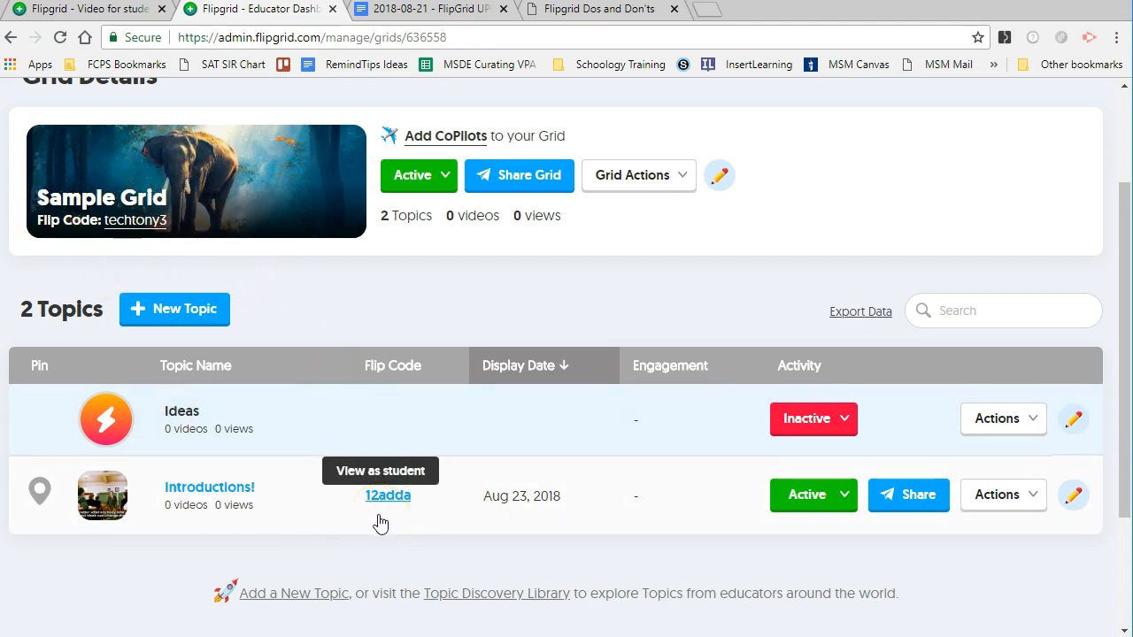